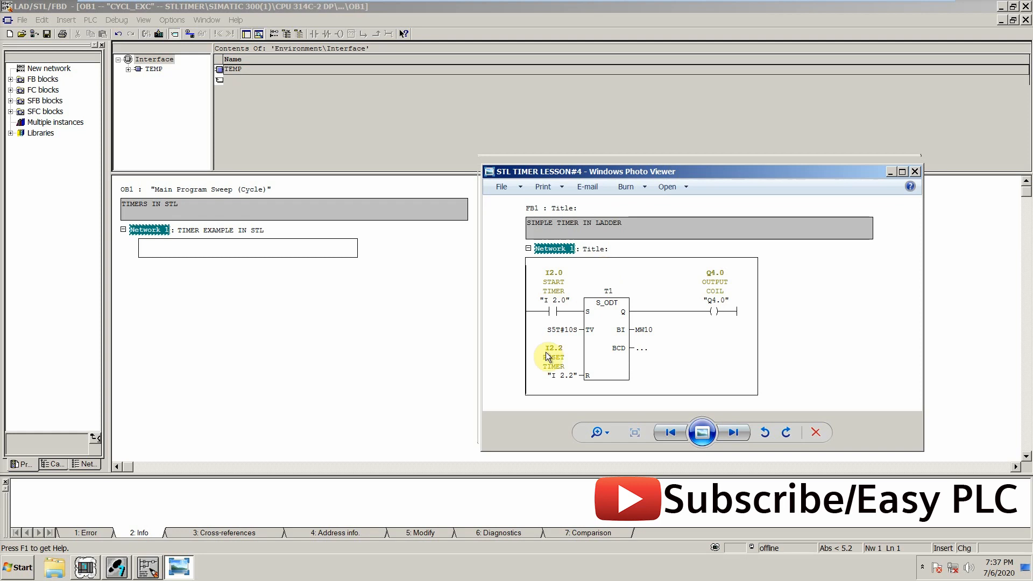
{"action": "mouse_move", "coordinate": [636, 315]}
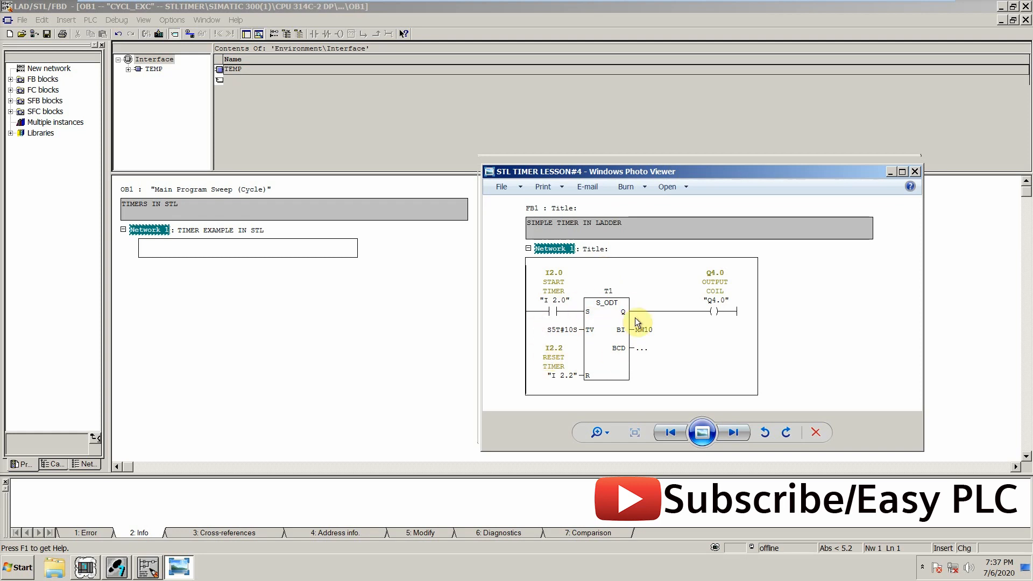
{"action": "mouse_move", "coordinate": [550, 288]}
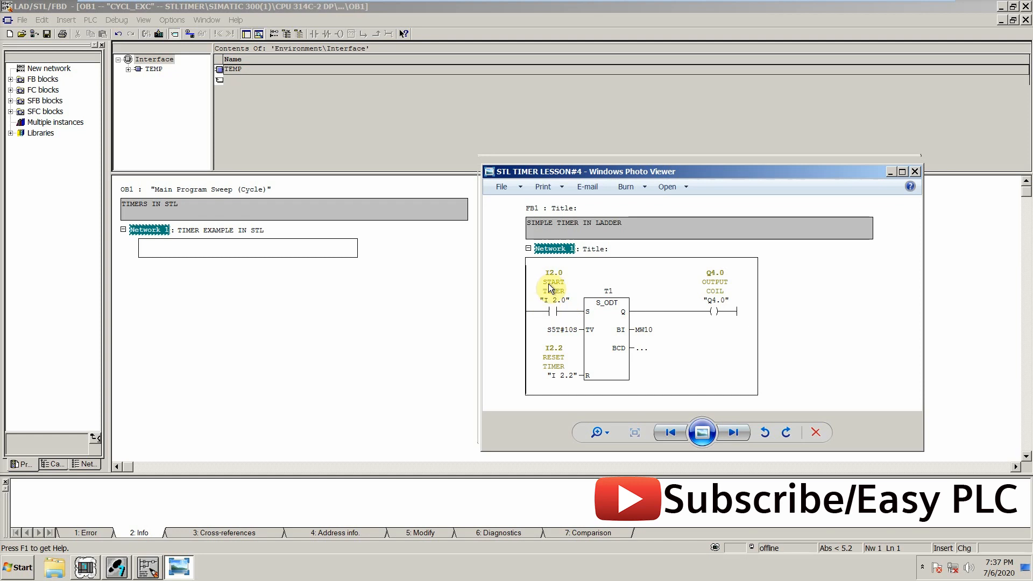
{"action": "mouse_move", "coordinate": [601, 337]}
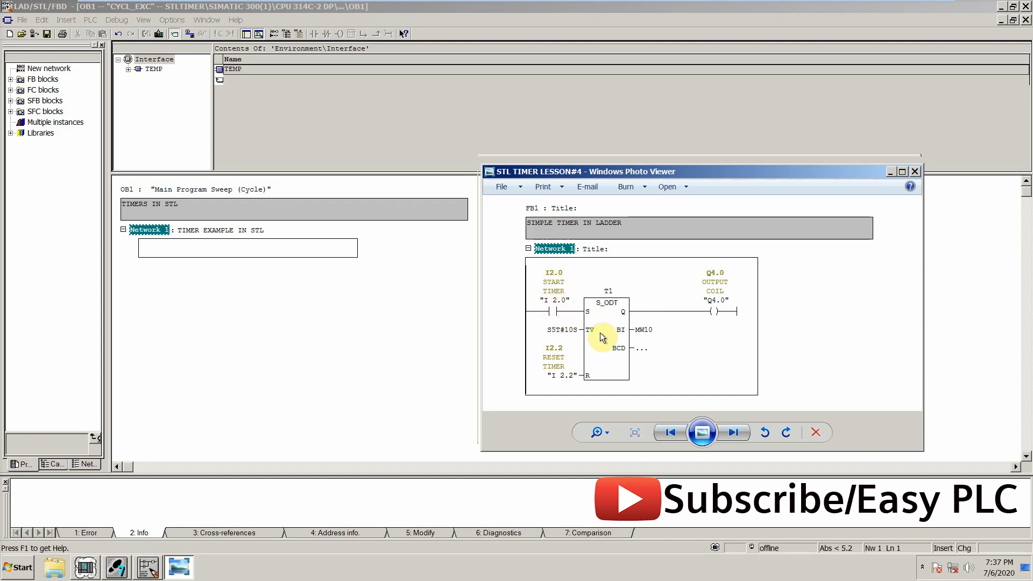
{"action": "mouse_move", "coordinate": [599, 348]}
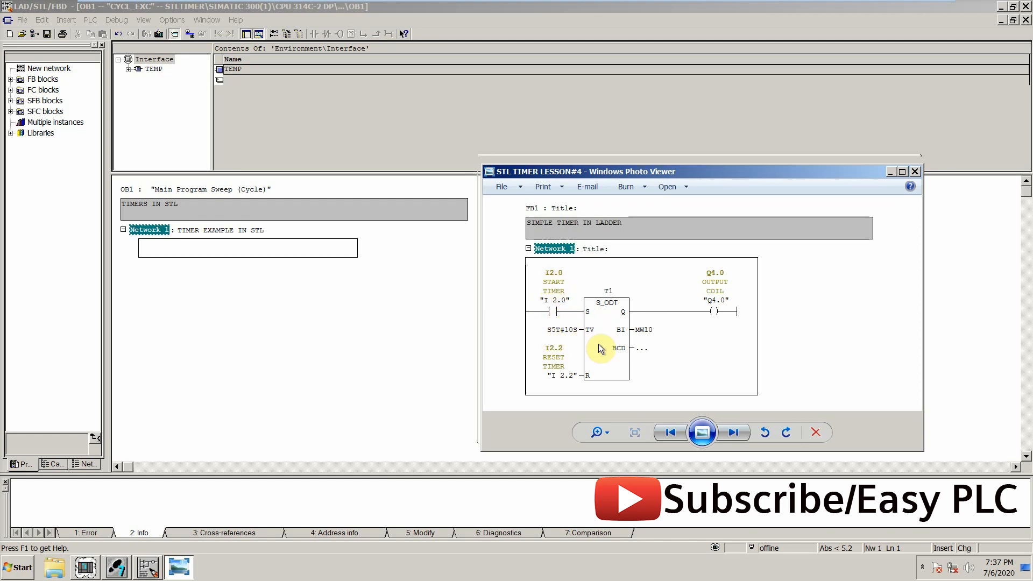
{"action": "mouse_move", "coordinate": [560, 393]}
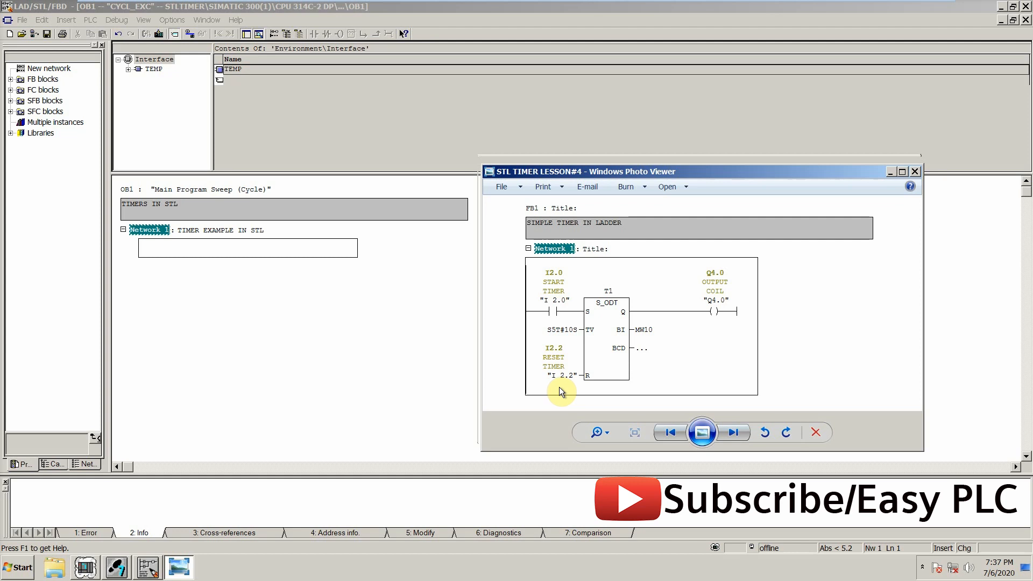
{"action": "mouse_move", "coordinate": [552, 377]}
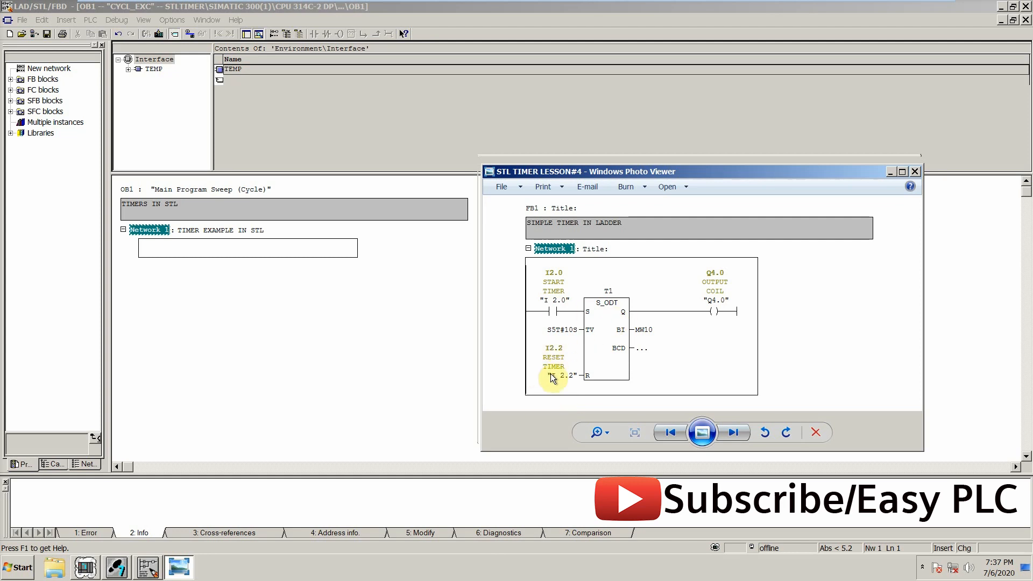
{"action": "mouse_move", "coordinate": [748, 296]}
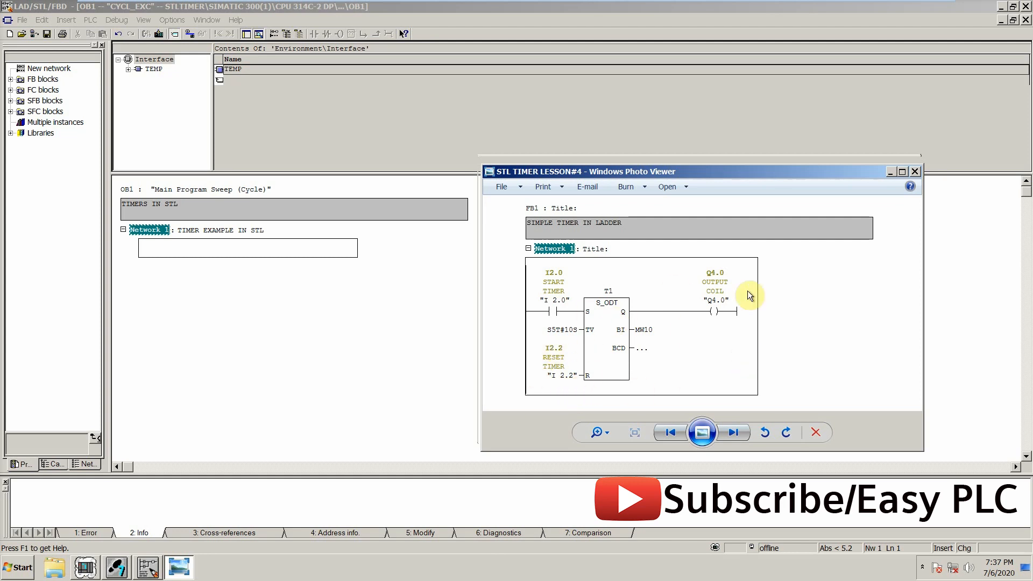
{"action": "mouse_move", "coordinate": [686, 343]}
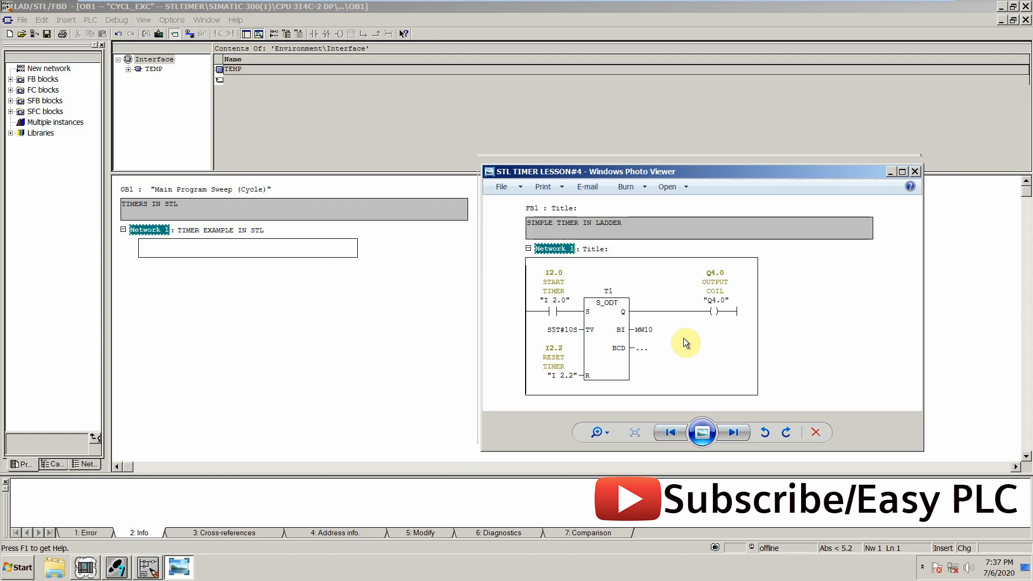
{"action": "mouse_move", "coordinate": [628, 347]}
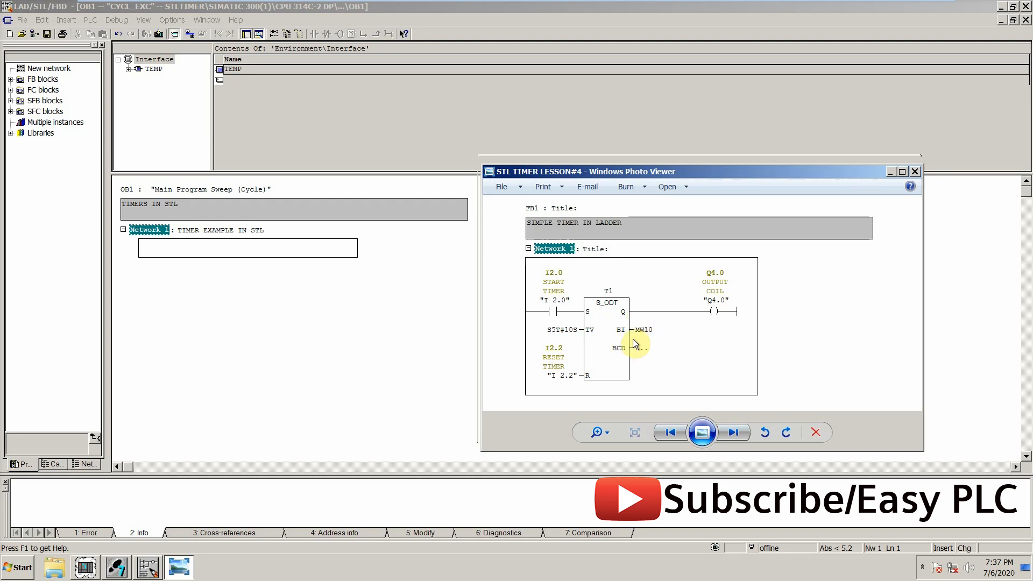
{"action": "mouse_move", "coordinate": [648, 346]}
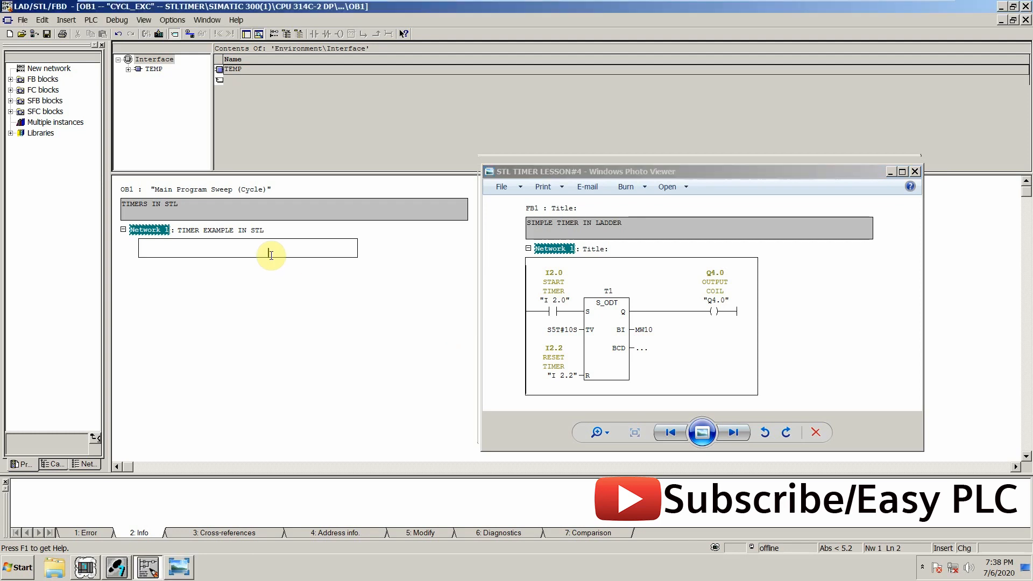
{"action": "mouse_move", "coordinate": [143, 250]}
{"action": "type", "text": "A     I     2.1"}
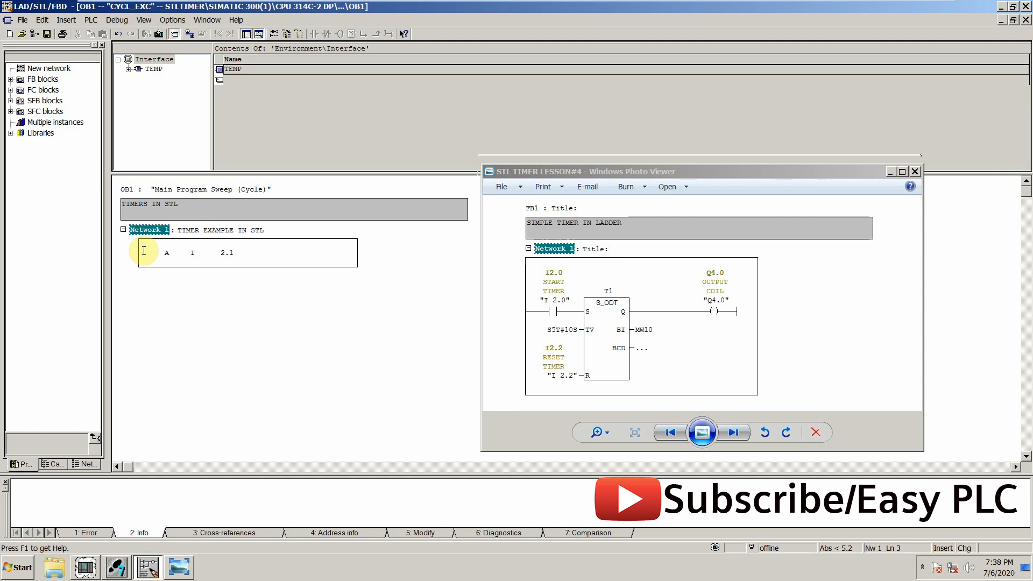
- Add the line FR T 1 with comment // ENABLE TIMER T1, correcting the comment typo
{"action": "type", "text": "FR"}
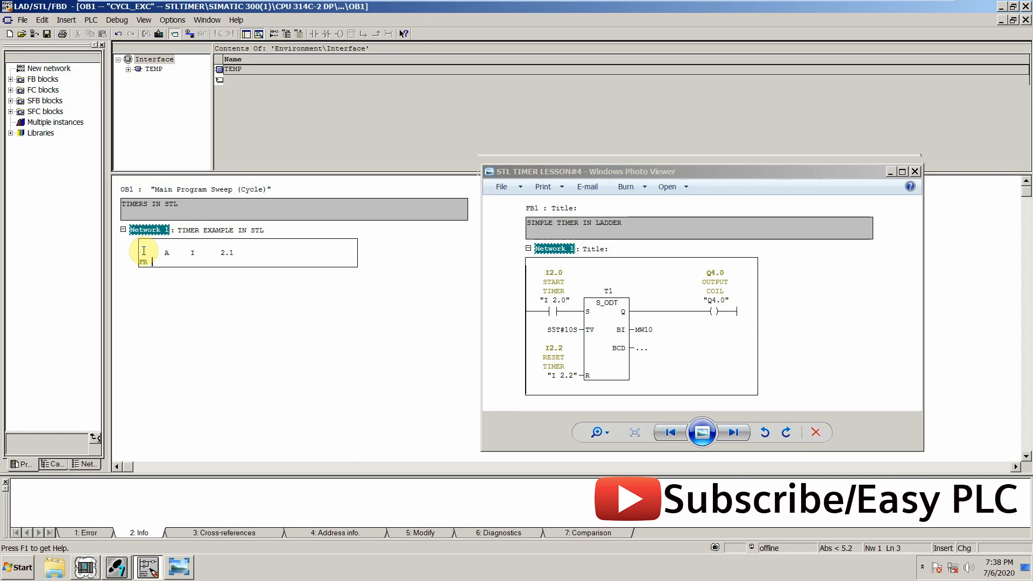
{"action": "type", "text": "T1"}
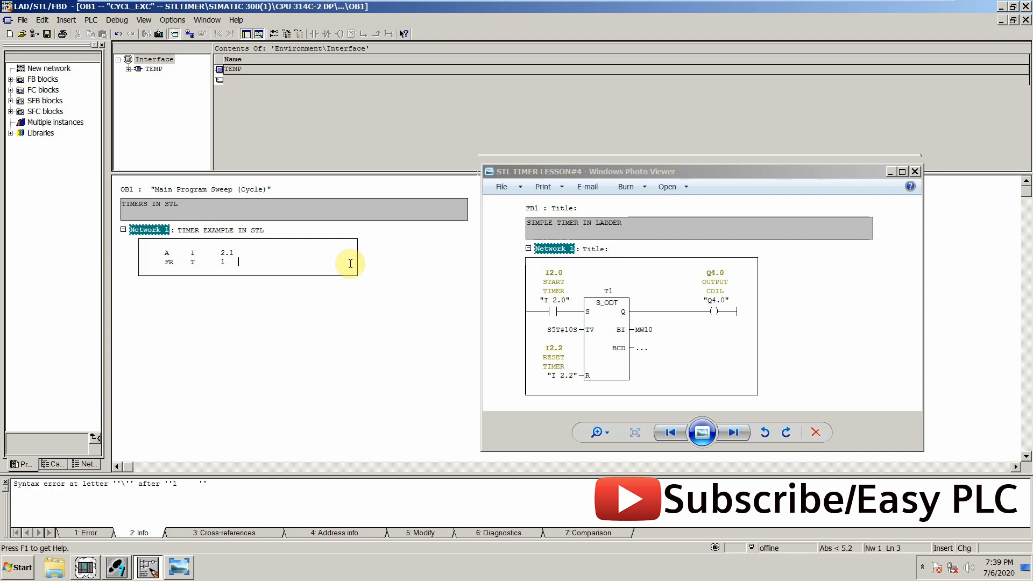
{"action": "type", "text": "// EA"}
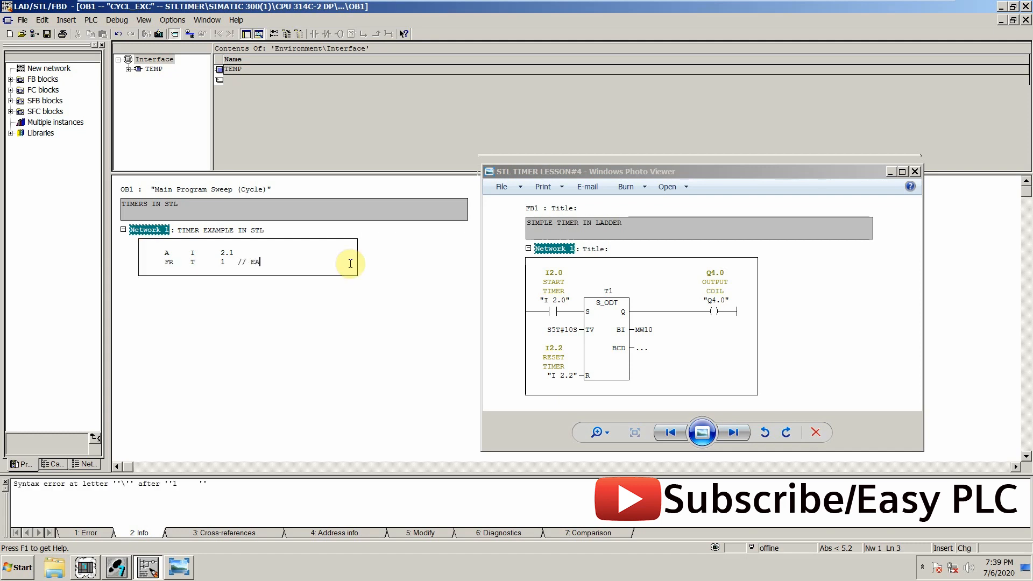
{"action": "key", "text": "Backspace"}
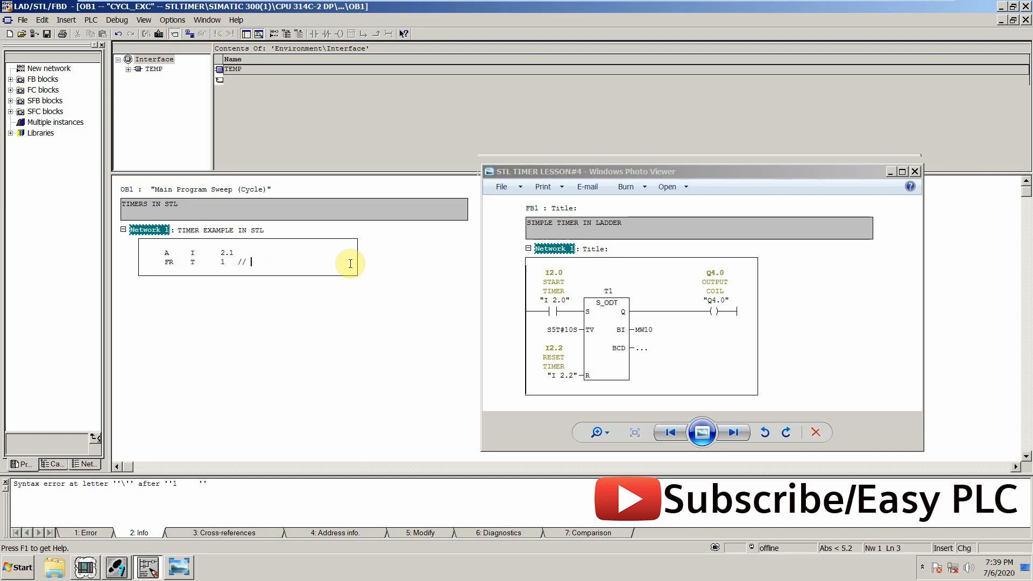
{"action": "type", "text": "ENABLE TIMER T1"}
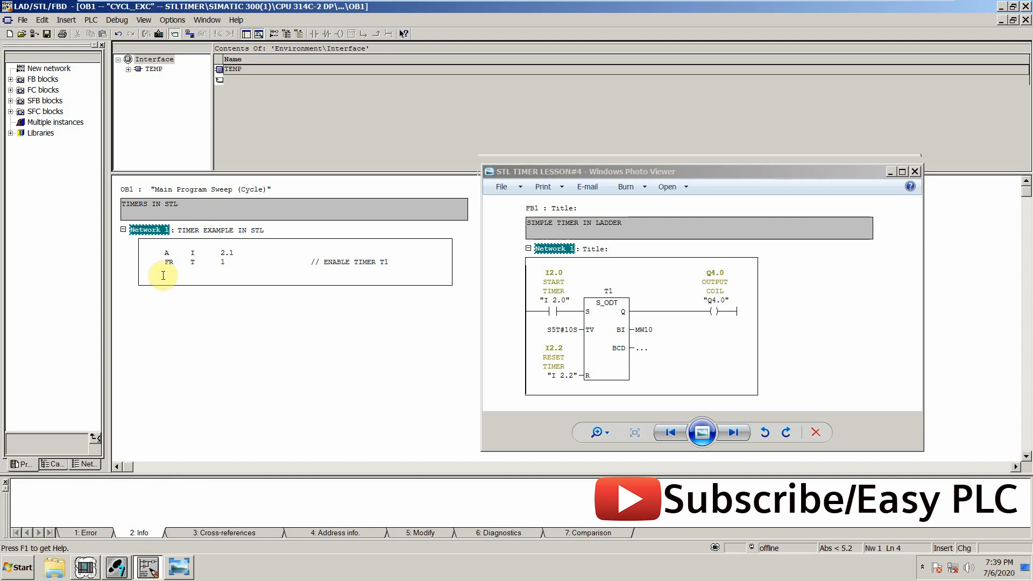
{"action": "mouse_move", "coordinate": [592, 313]}
{"action": "type", "text": "A"}
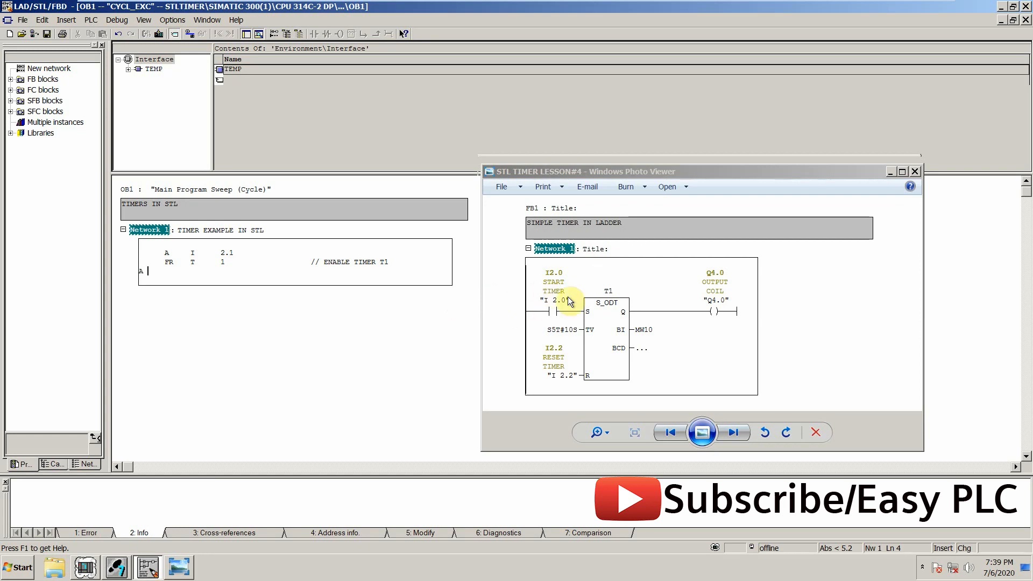
{"action": "mouse_move", "coordinate": [395, 232]}
{"action": "type", "text": "     \"I 2.0\""}
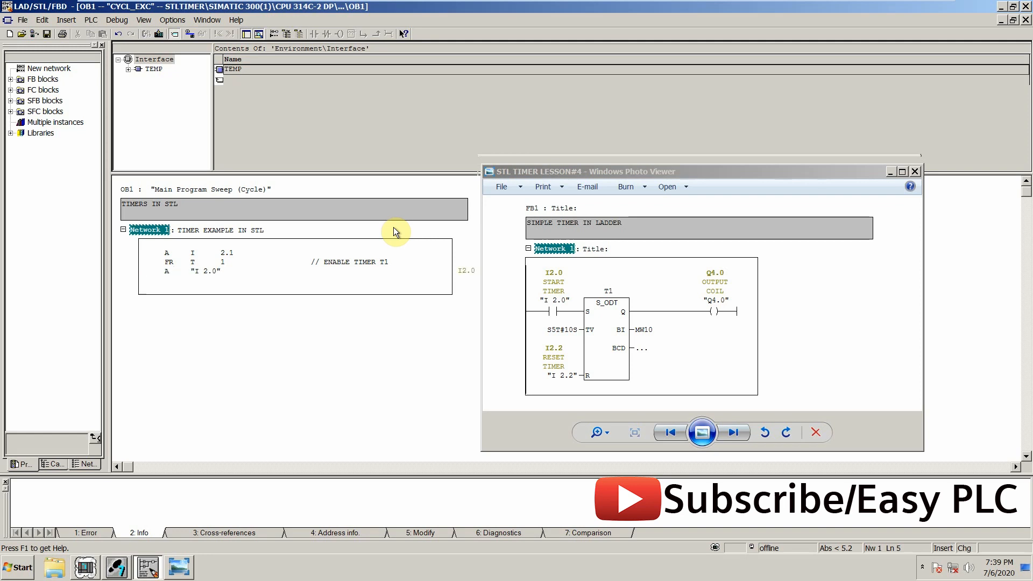
{"action": "mouse_move", "coordinate": [159, 281]}
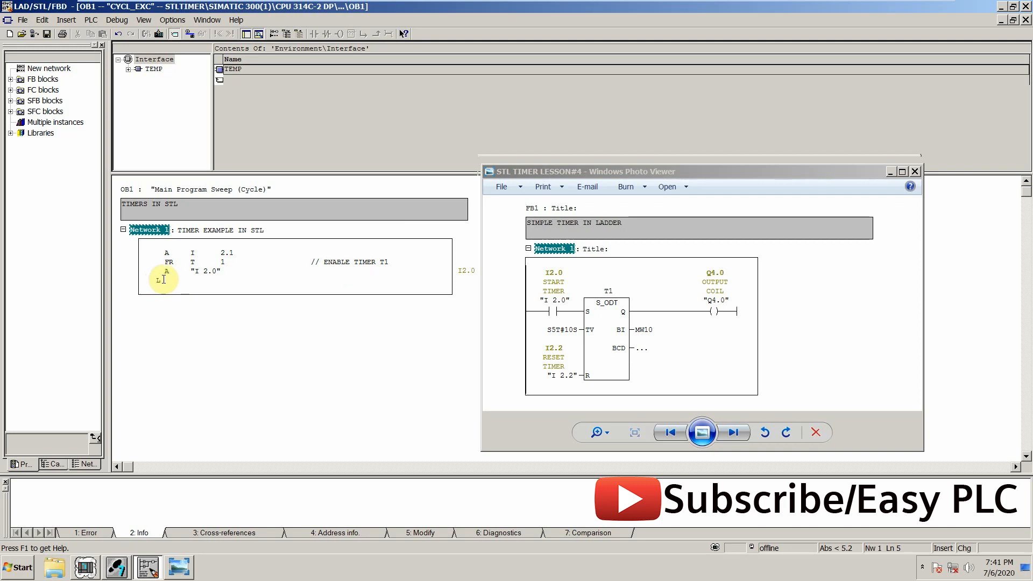
{"action": "mouse_move", "coordinate": [502, 297]}
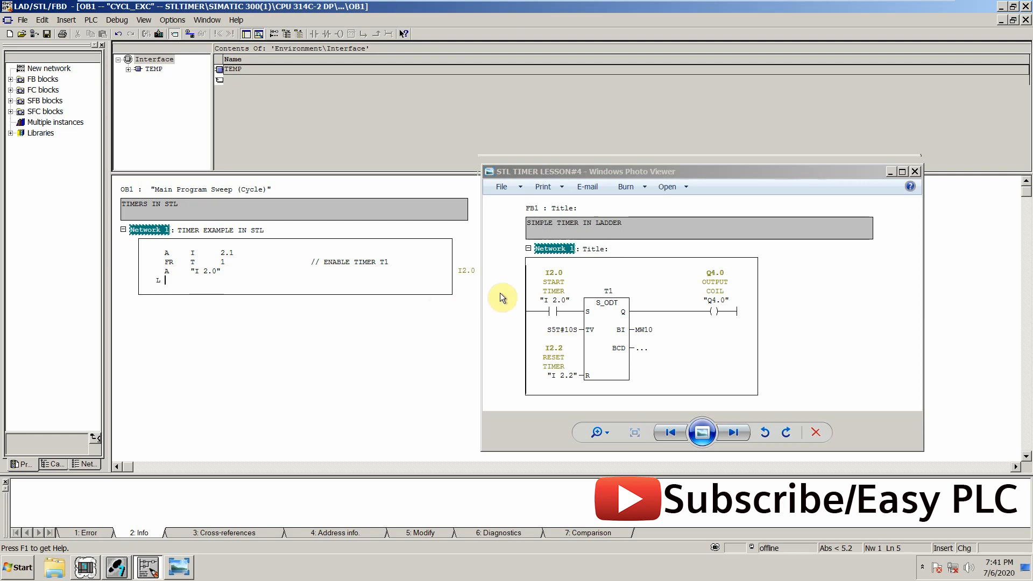
{"action": "mouse_move", "coordinate": [191, 253]}
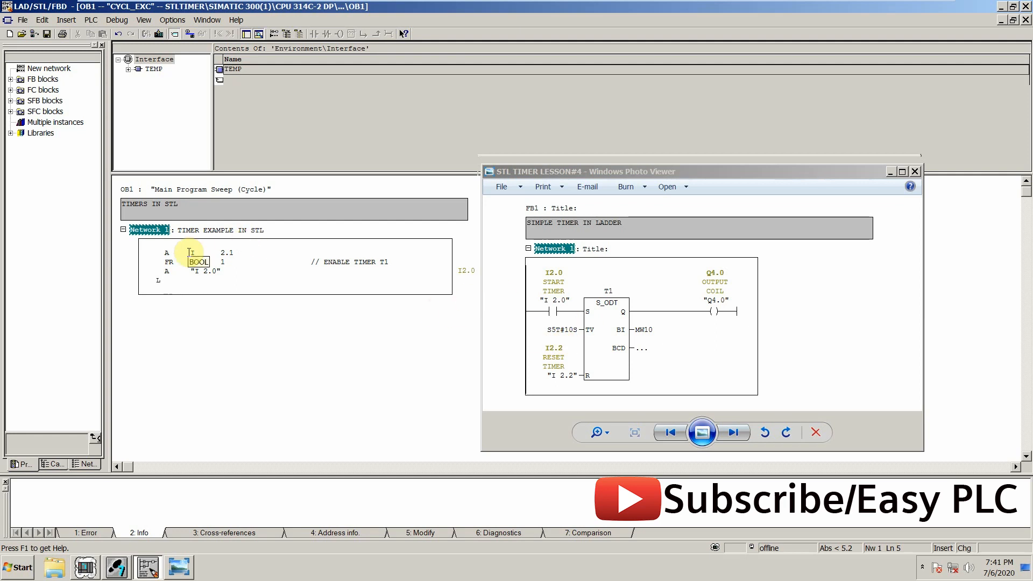
- Enter L S5T#10S with the comment // 10 SEC PRESET TIME IN ACCU
{"action": "type", "text": "S5T"}
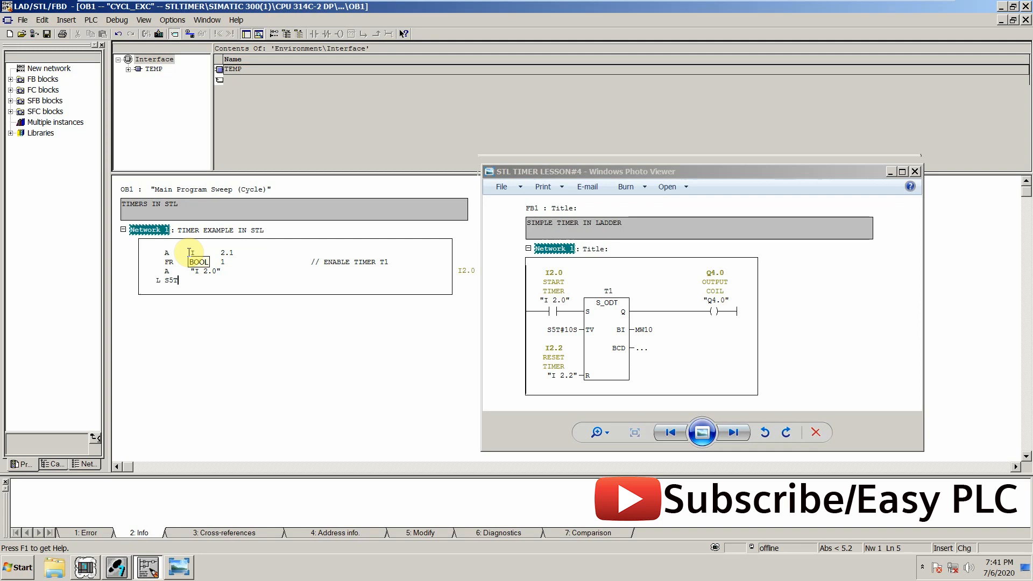
{"action": "type", "text": "#10S  // 10 SEC"}
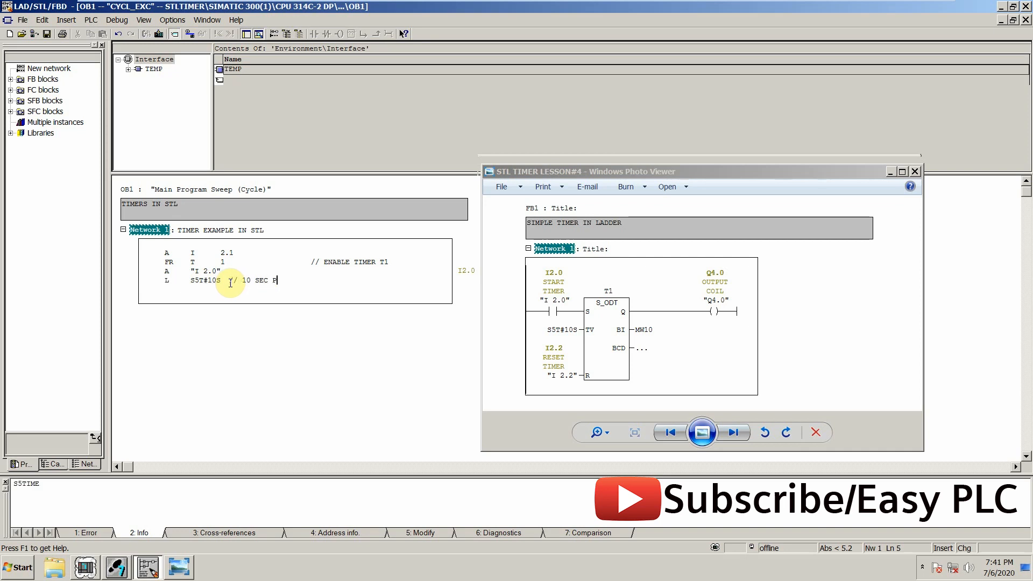
{"action": "type", "text": "PRESET TIME"}
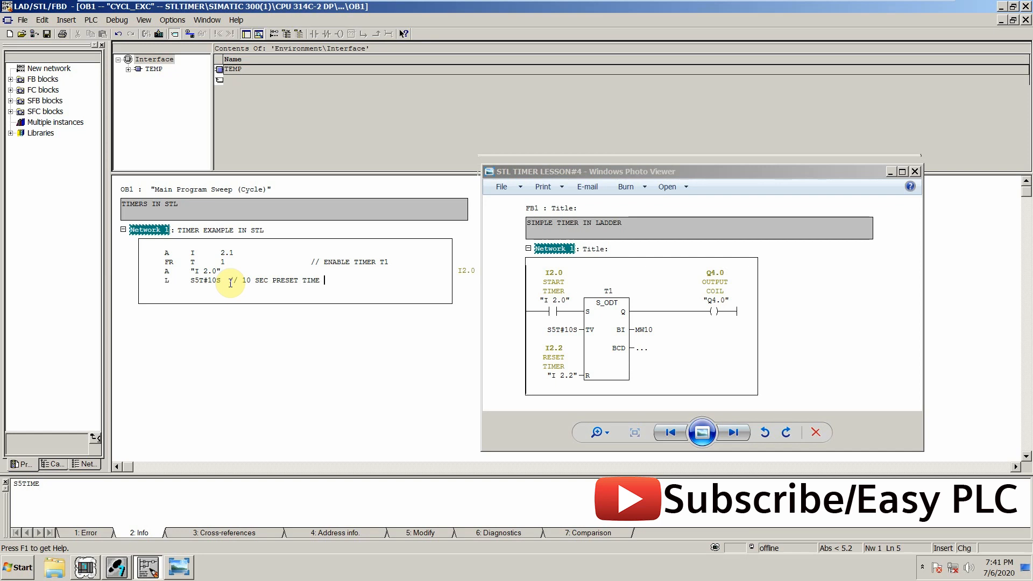
{"action": "type", "text": "IN ACCU"}
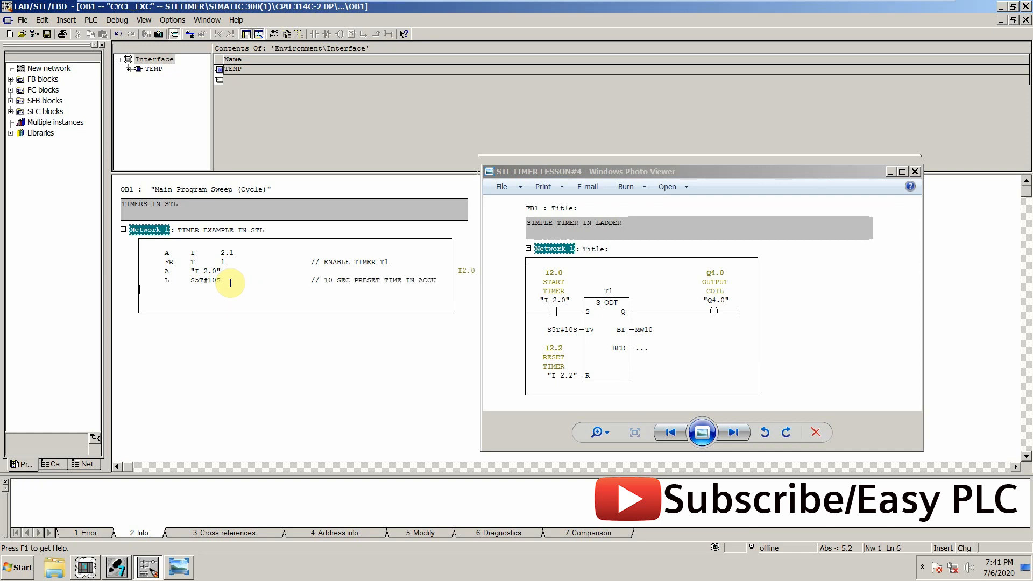
{"action": "mouse_move", "coordinate": [761, 369]}
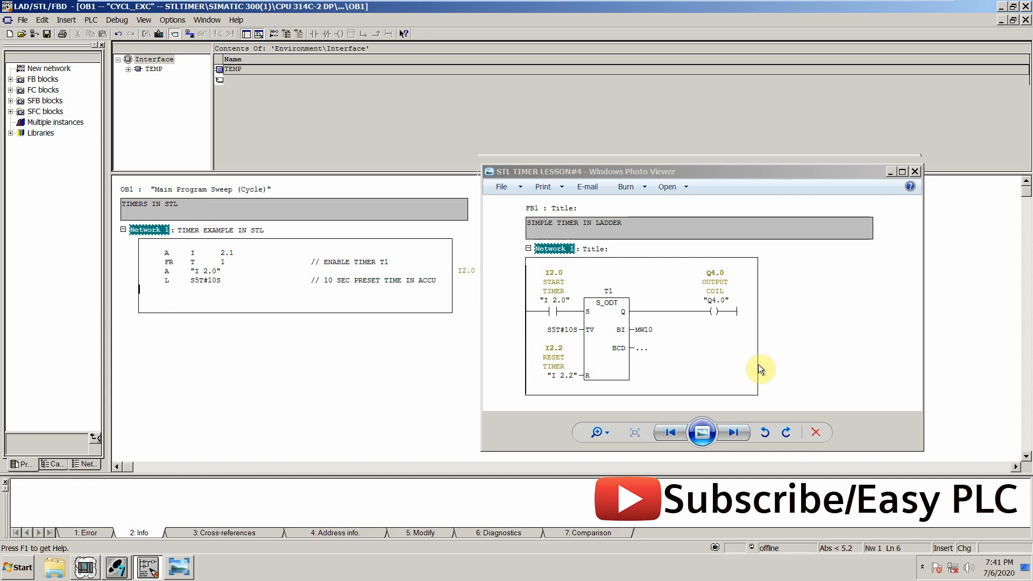
{"action": "mouse_move", "coordinate": [569, 313]}
{"action": "type", "text": "SD"}
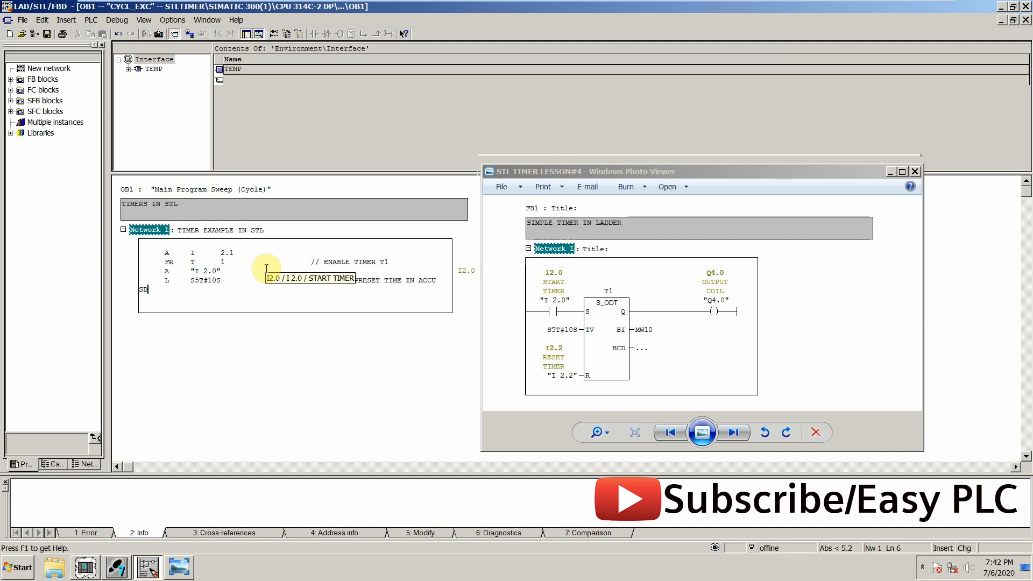
- Type the STL line SD T 1 and its comment // START ON DELAY TIMER T1
{"action": "type", "text": "T 1"}
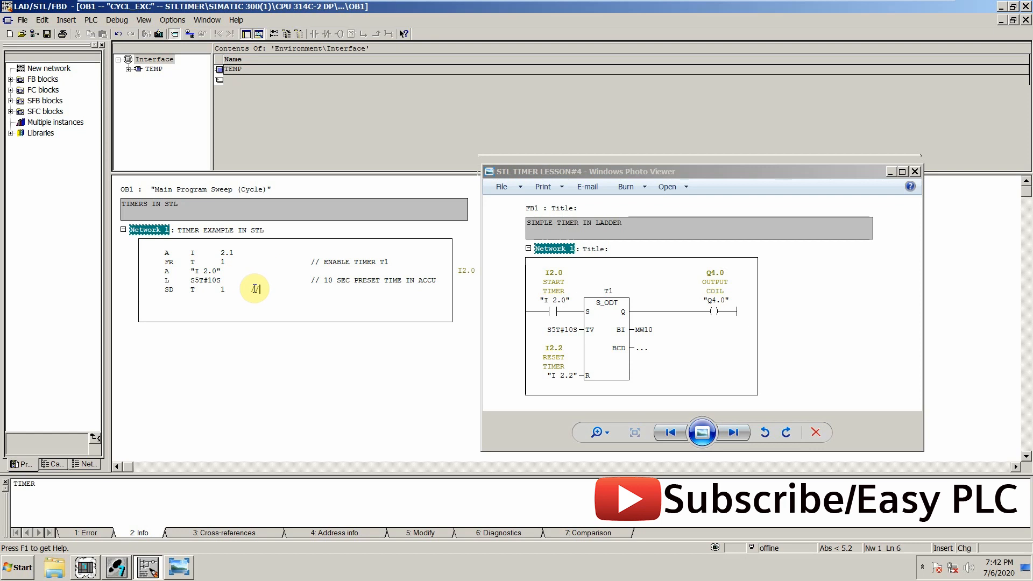
{"action": "type", "text": "STRT"}
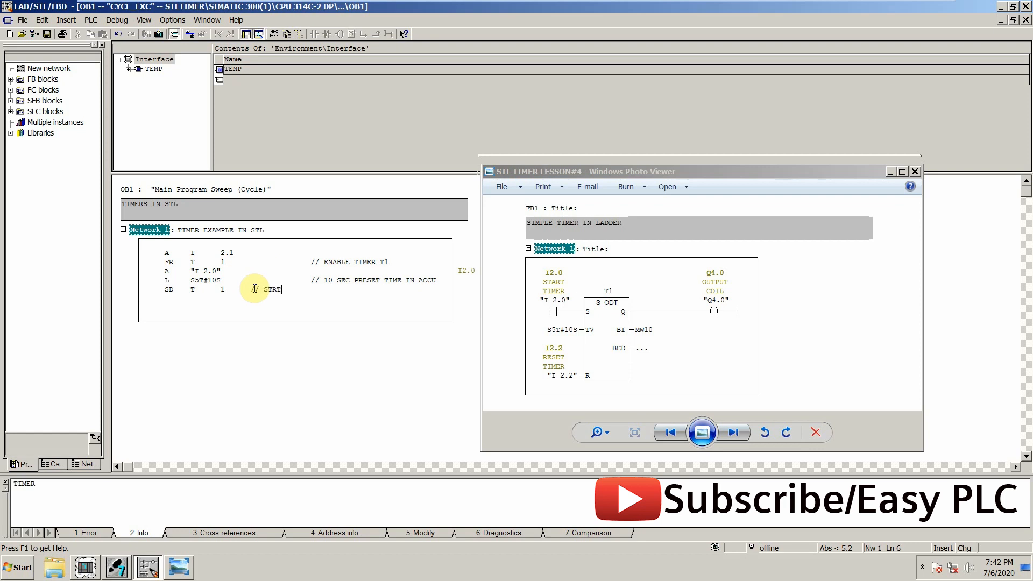
{"action": "type", "text": "START ON"}
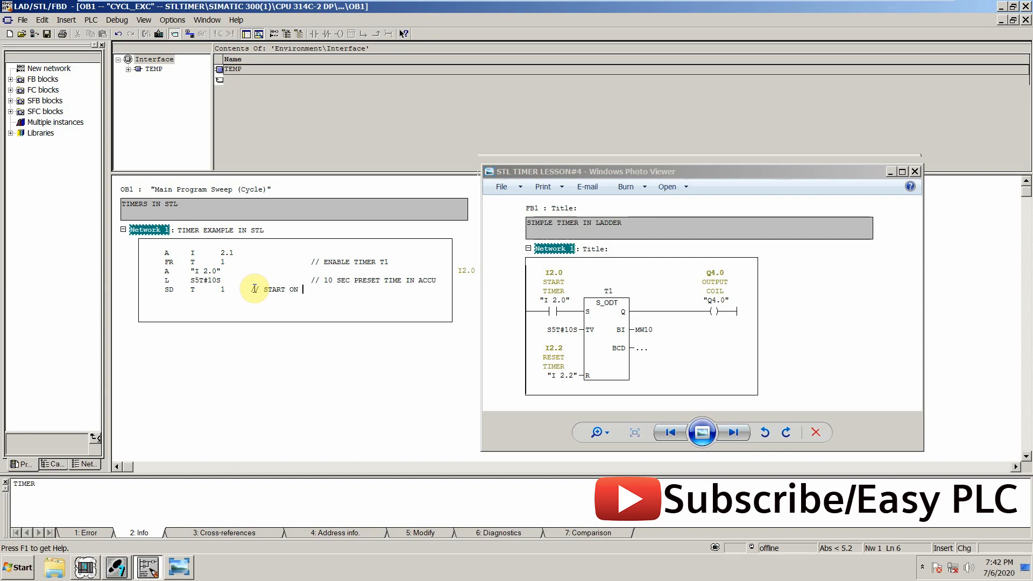
{"action": "type", "text": "DELAY TIMER T1"}
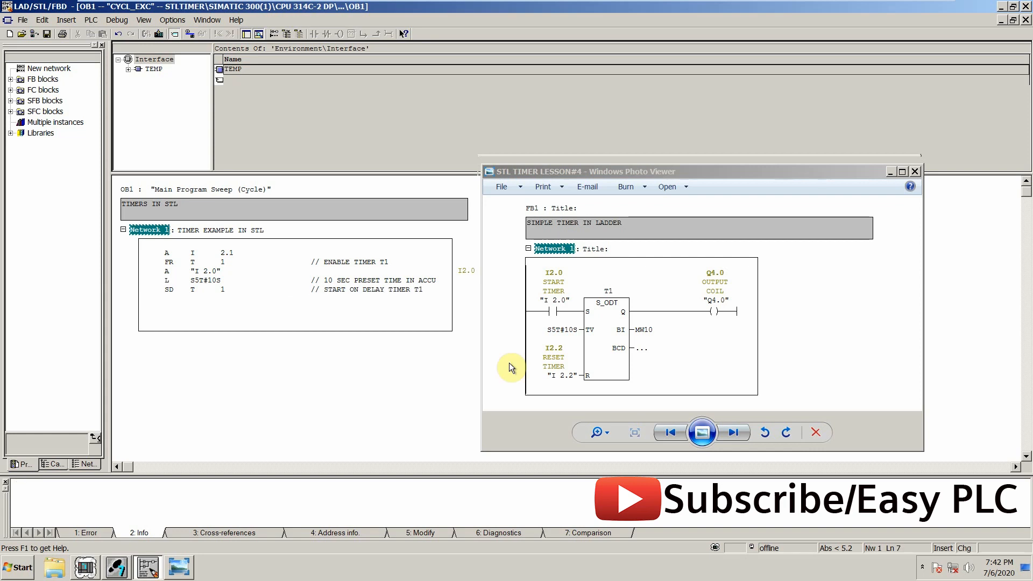
{"action": "mouse_move", "coordinate": [520, 390]}
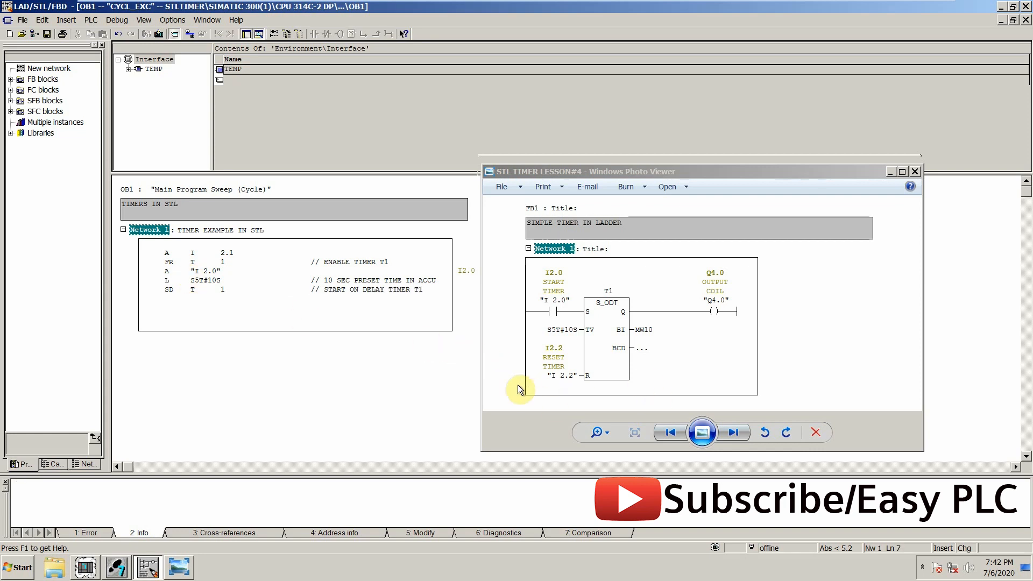
{"action": "mouse_move", "coordinate": [449, 359]}
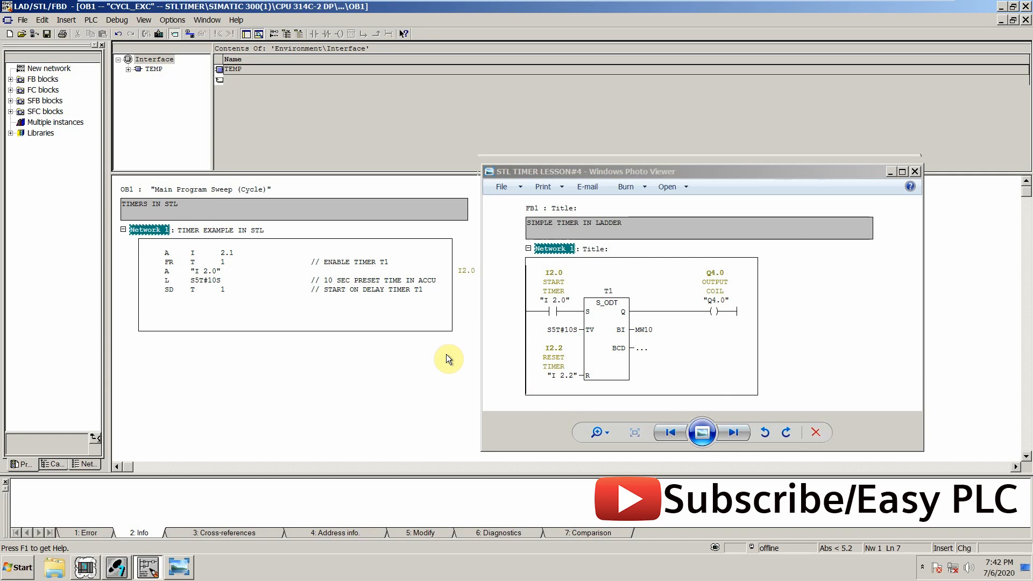
- Enter A "I 2.2" and R T 1 with the comment // RESET TIMER T1
{"action": "type", "text": "A"}
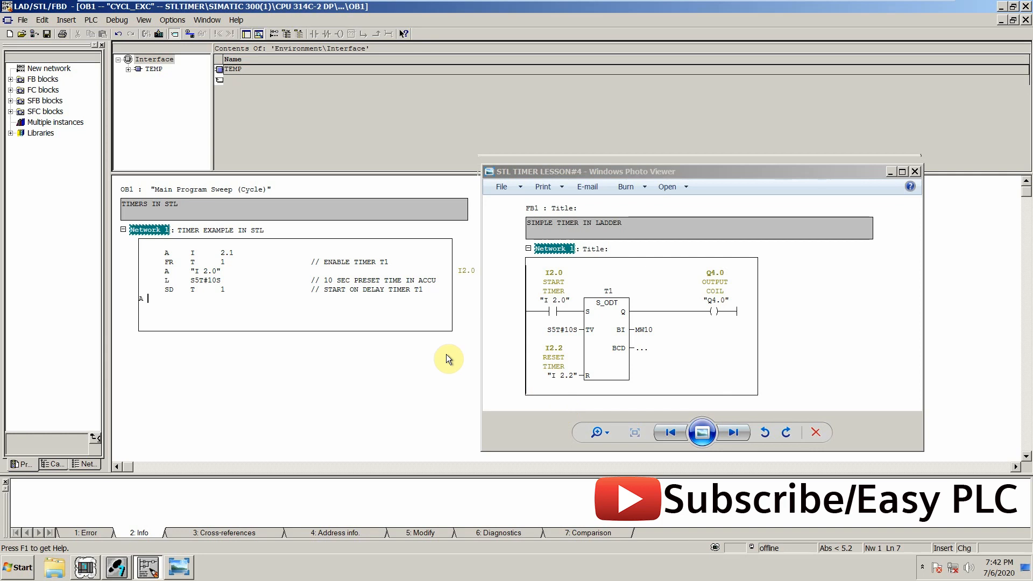
{"action": "type", "text": "I2"}
{"action": "type", "text": "R"}
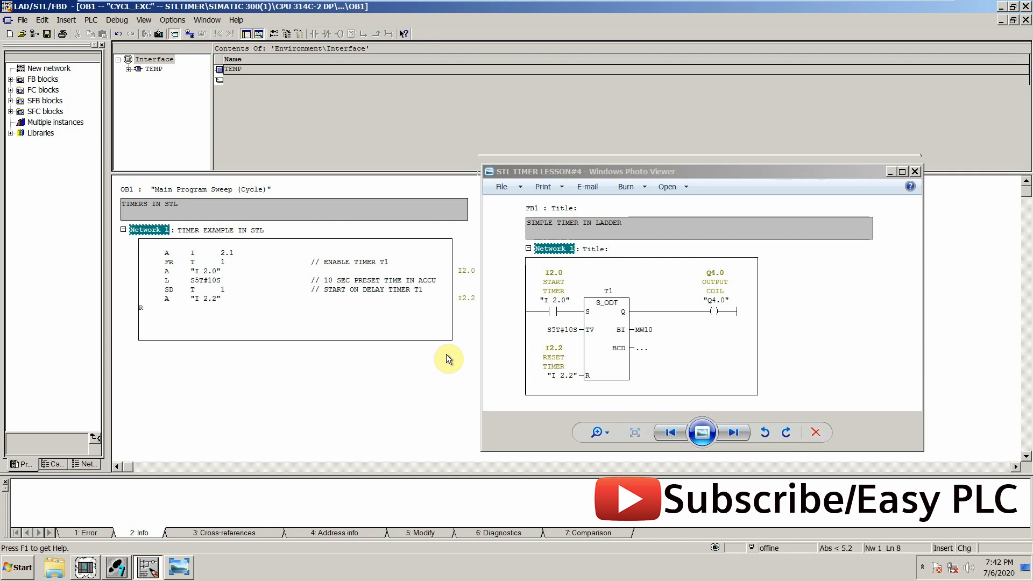
{"action": "type", "text": "T      1"}
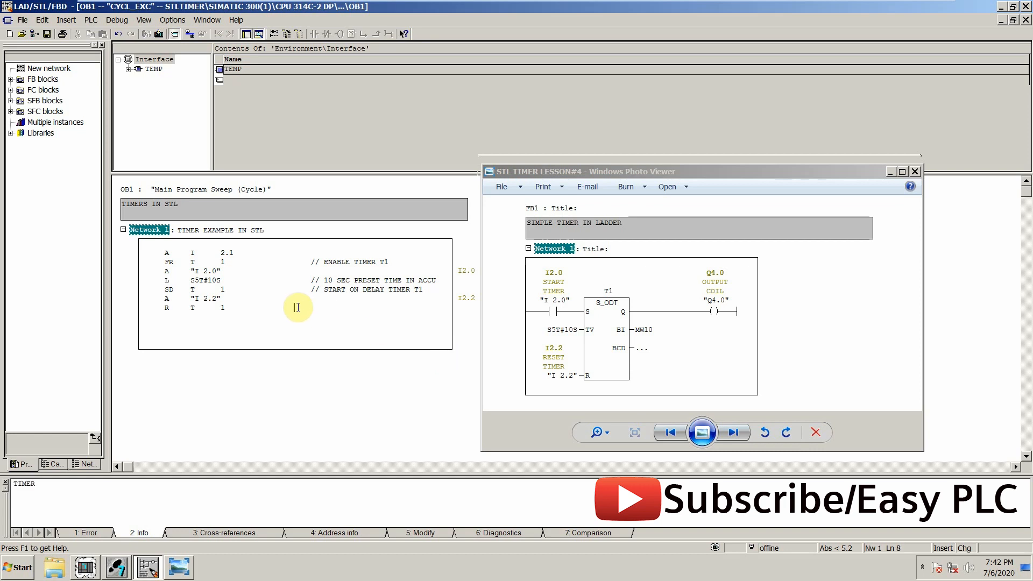
{"action": "type", "text": "// RESET TIMER T1"}
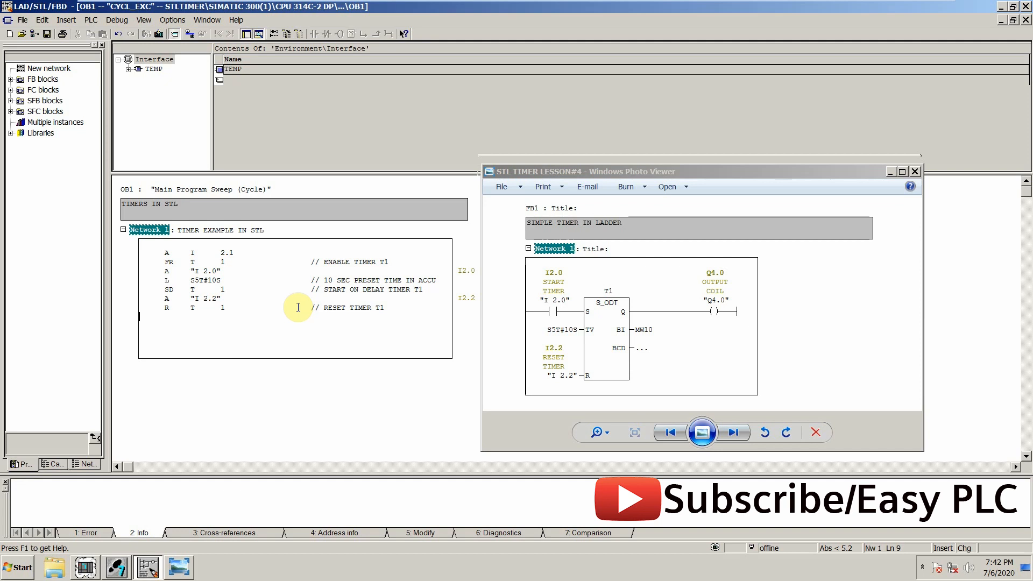
{"action": "mouse_move", "coordinate": [264, 322]}
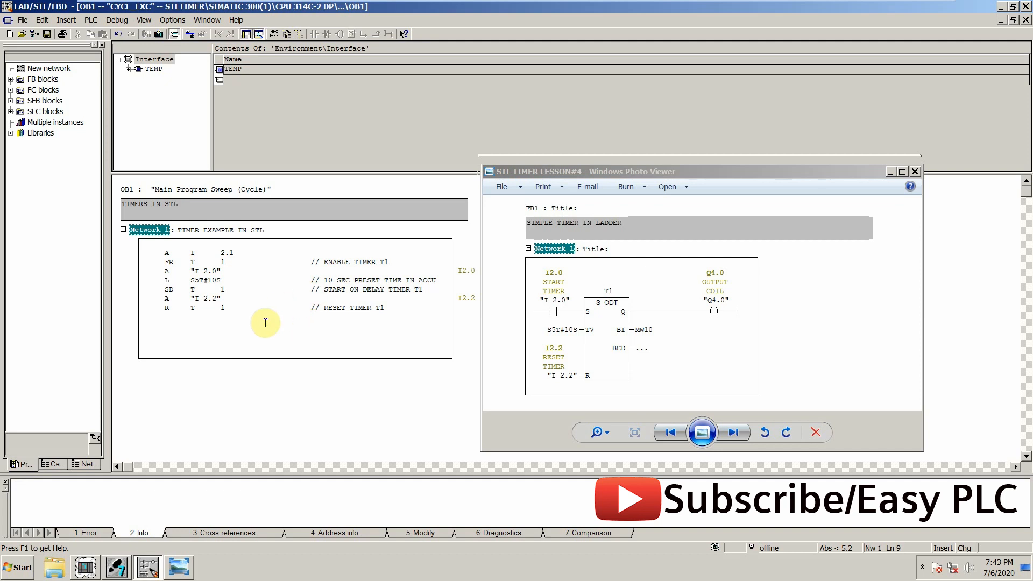
{"action": "mouse_move", "coordinate": [642, 302]}
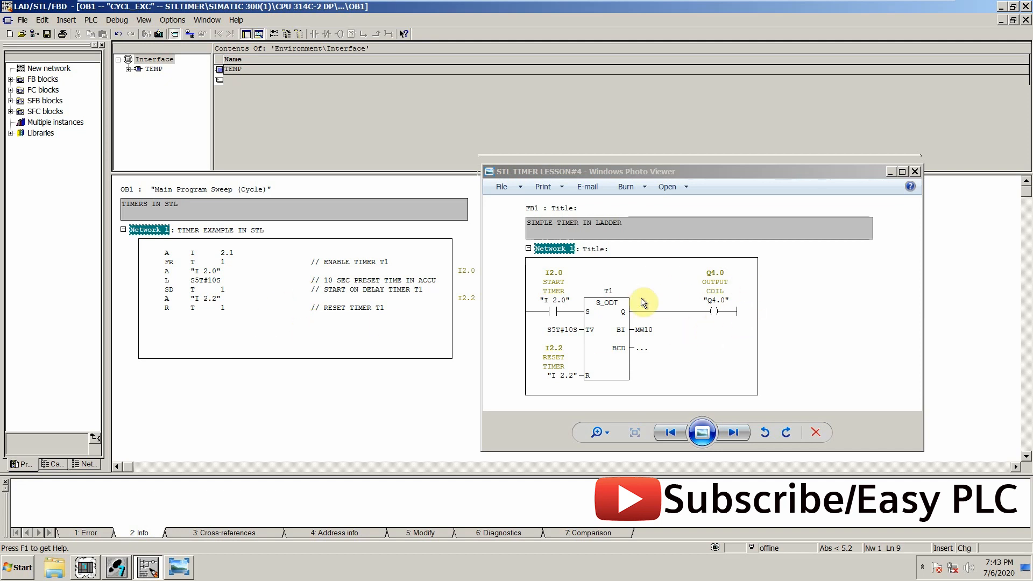
{"action": "mouse_move", "coordinate": [624, 288]}
{"action": "type", "text": "A"}
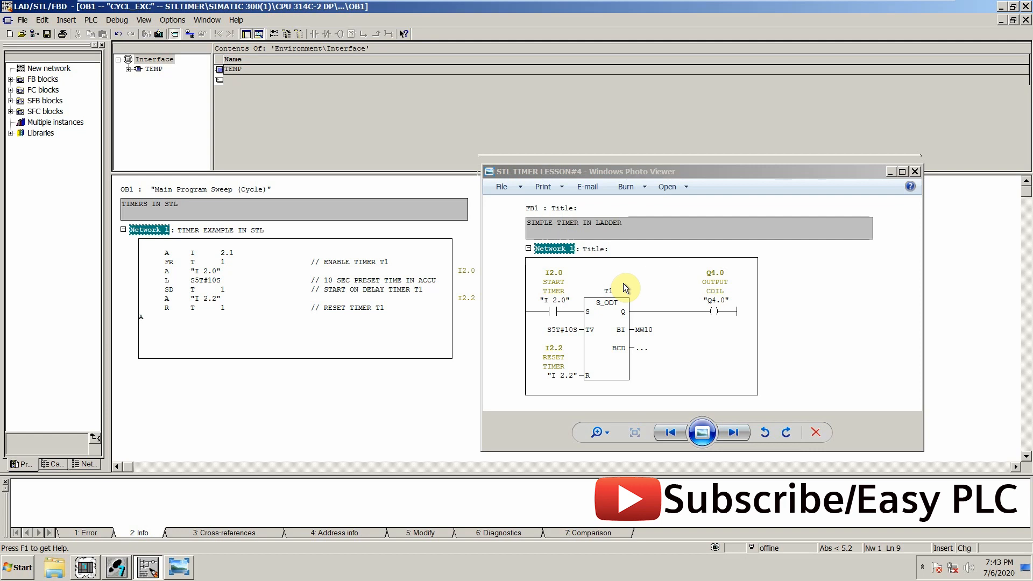
- Add A T 1 and = "Q4.0", commented // OUTPUT Q4.0 after fixing a typo
{"action": "type", "text": "T1"}
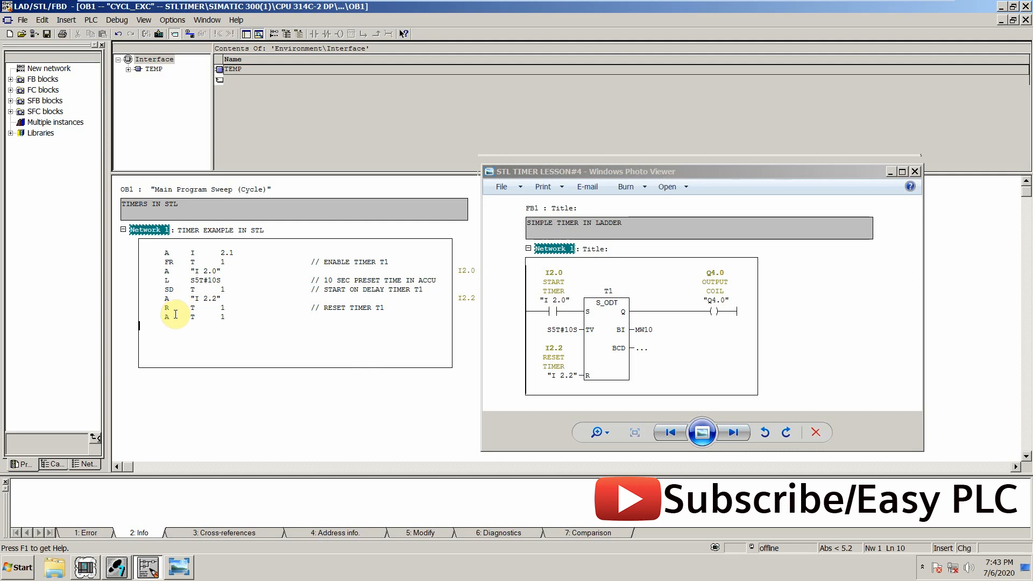
{"action": "mouse_move", "coordinate": [184, 317]}
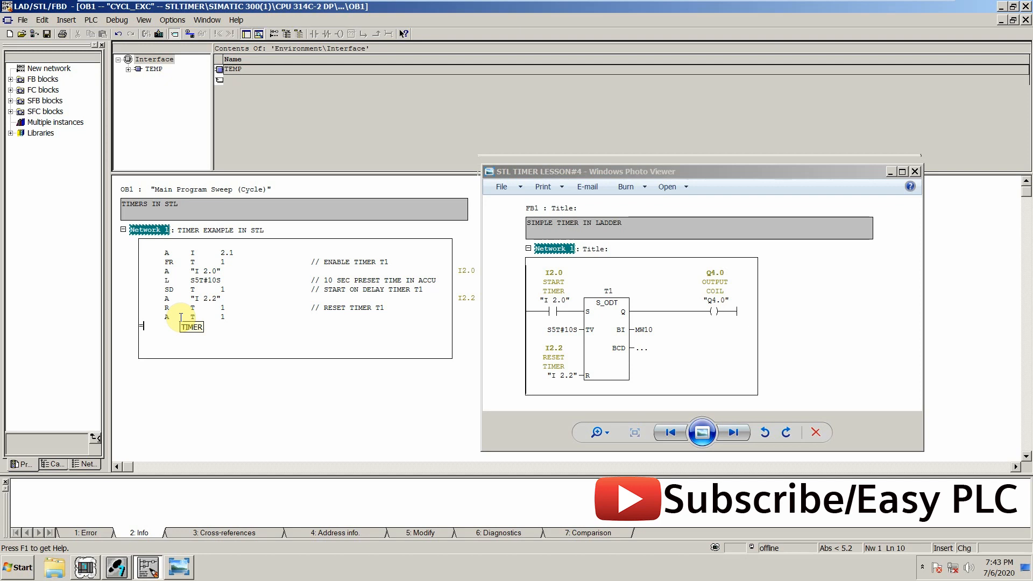
{"action": "type", "text": "=Q4.0\""}
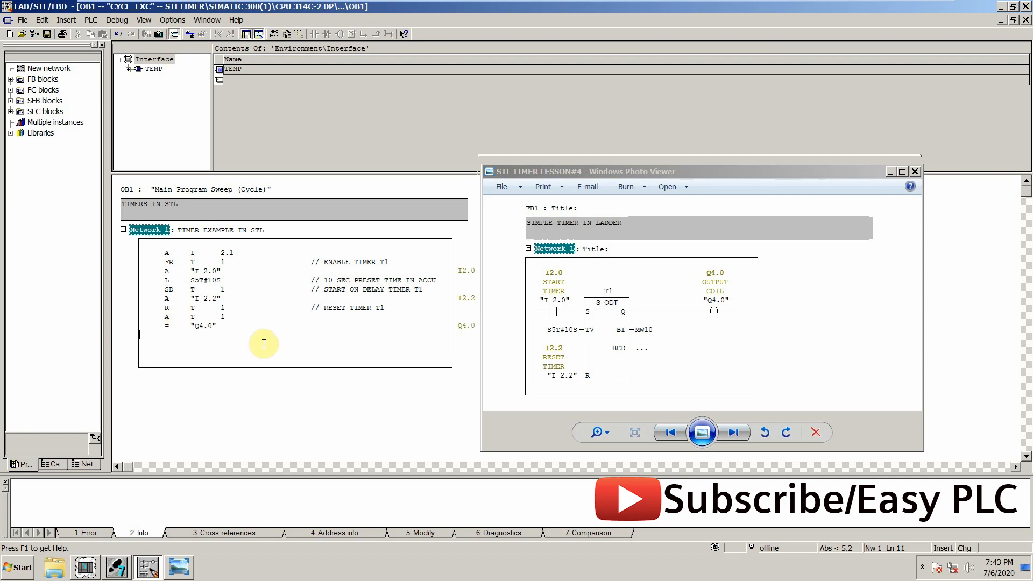
{"action": "left_click", "coordinate": [257, 325]}
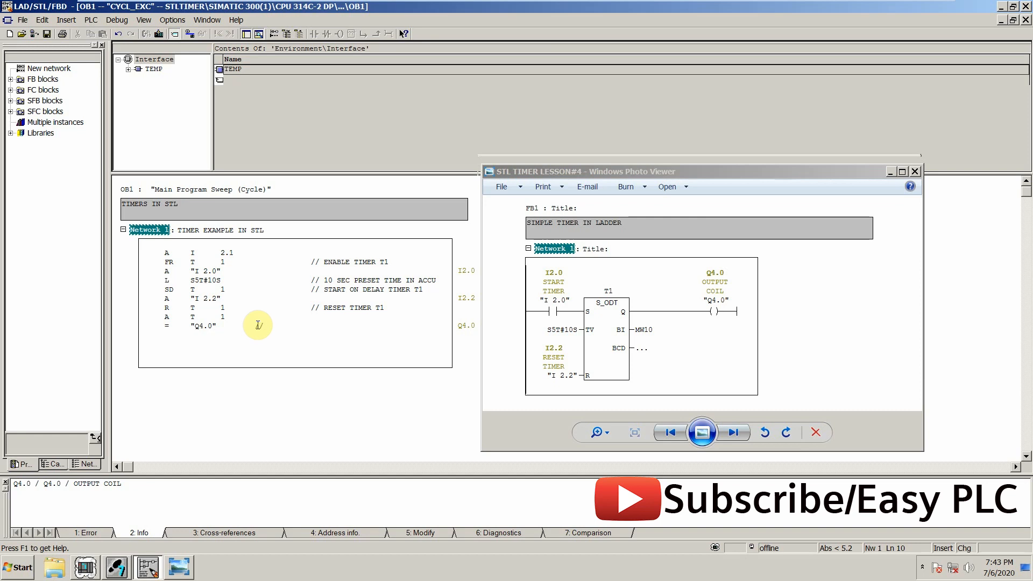
{"action": "type", "text": "OUTPIUT"}
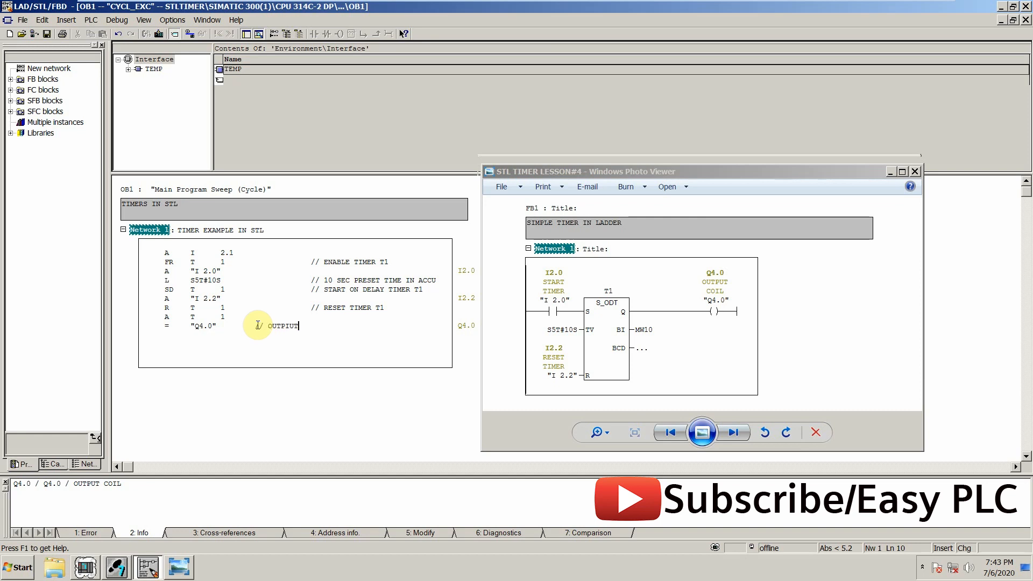
{"action": "key", "text": "Backspace"}
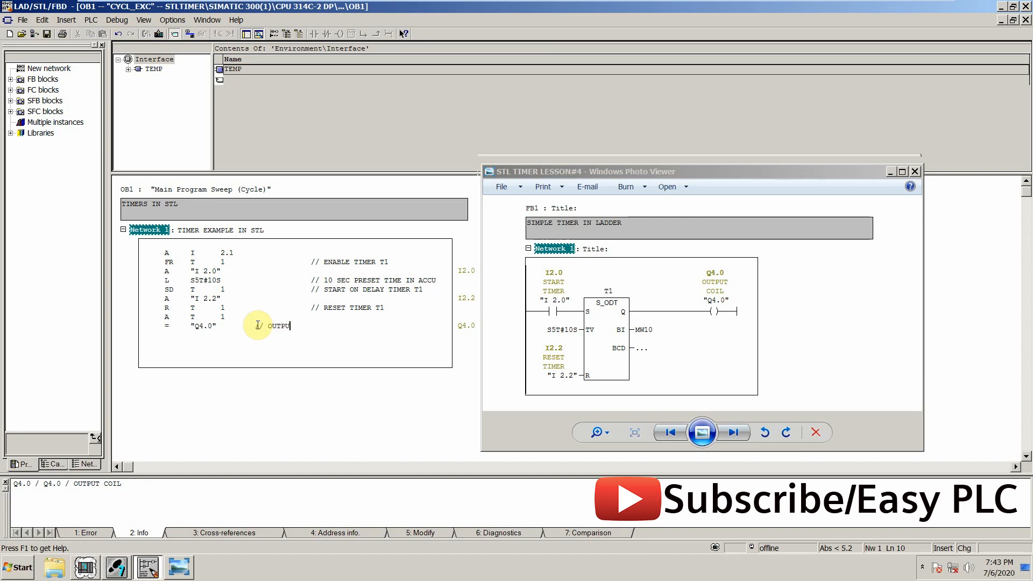
{"action": "type", "text": "Q4.0"}
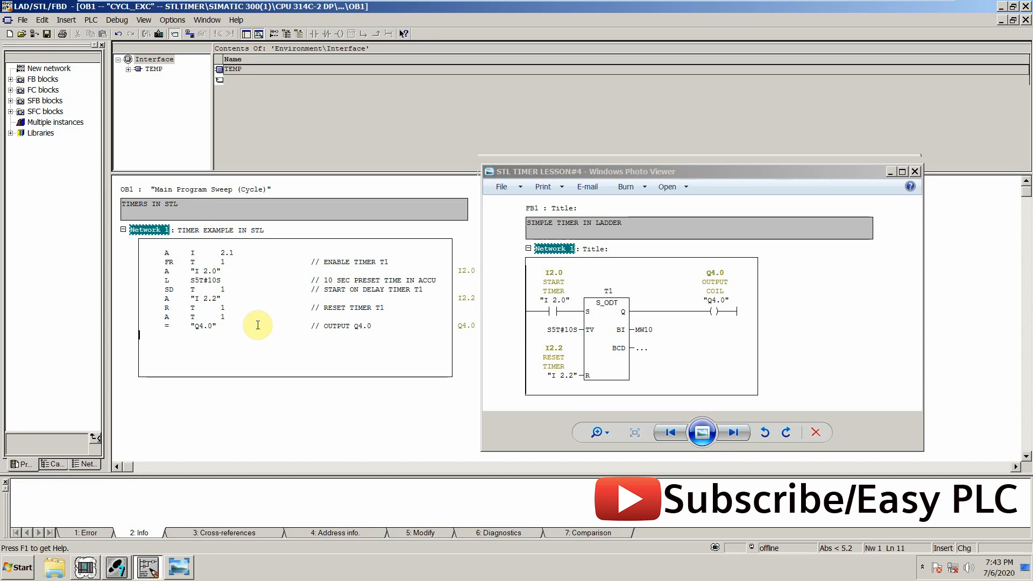
{"action": "mouse_move", "coordinate": [637, 338]}
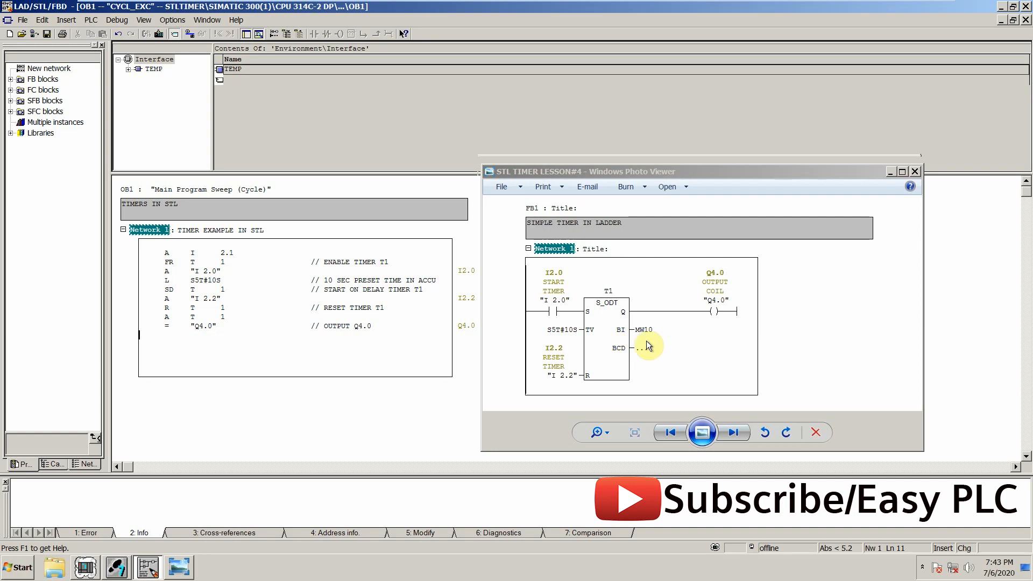
{"action": "mouse_move", "coordinate": [361, 343]}
{"action": "type", "text": "L     T      1"}
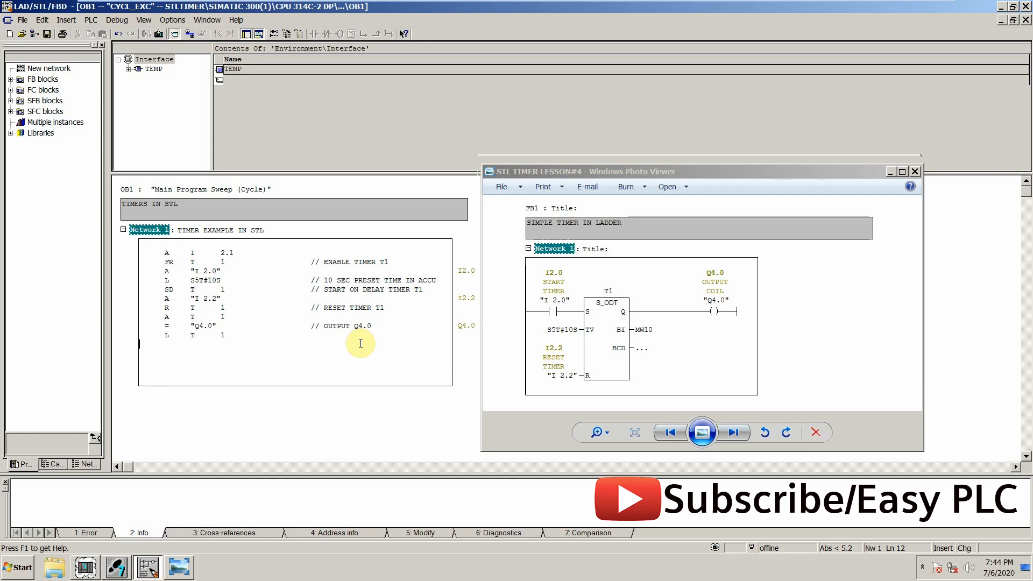
{"action": "mouse_move", "coordinate": [240, 338]}
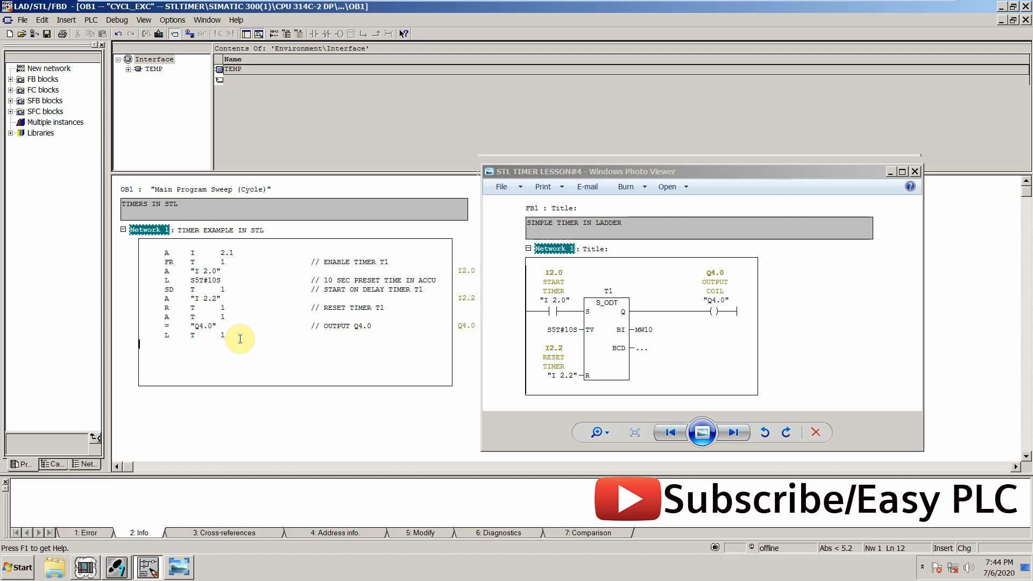
{"action": "mouse_move", "coordinate": [223, 355]}
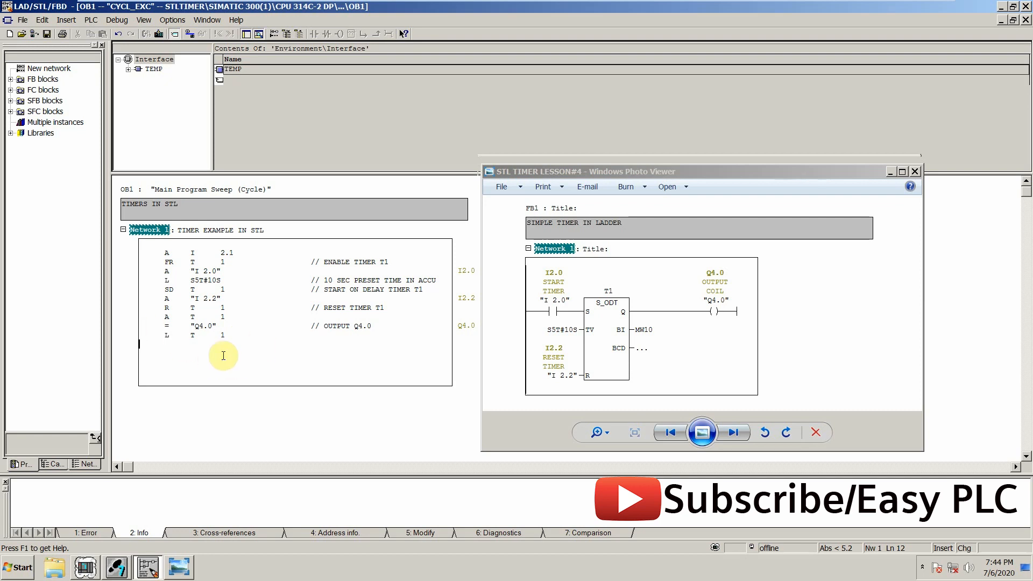
- Enter T MW 10 with the comment // CURRENT VALUE FOR TIMER T1
{"action": "type", "text": "T     MW    10"}
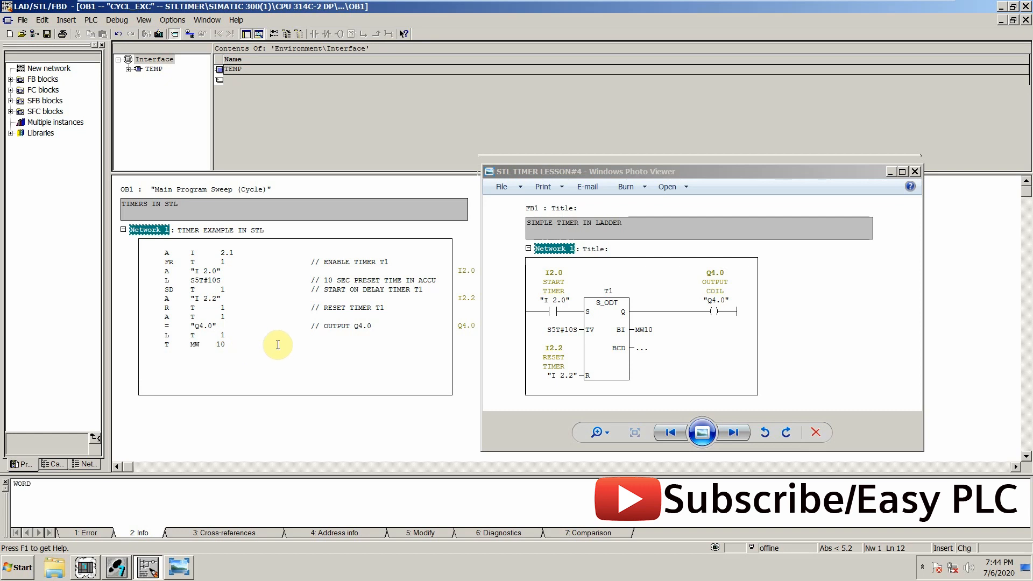
{"action": "type", "text": "// CURRENT"}
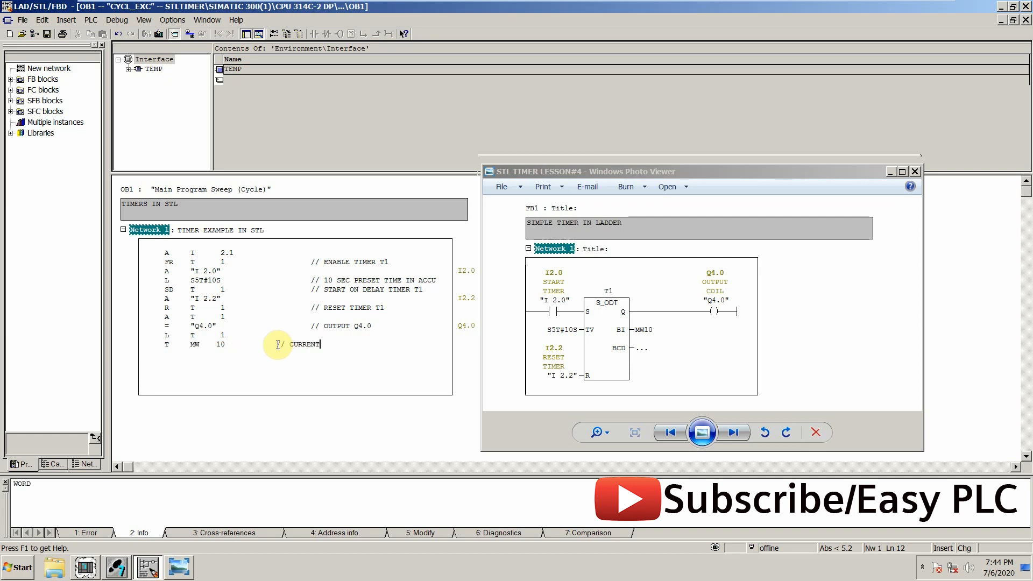
{"action": "type", "text": "VALUE FOR TIMER T1"}
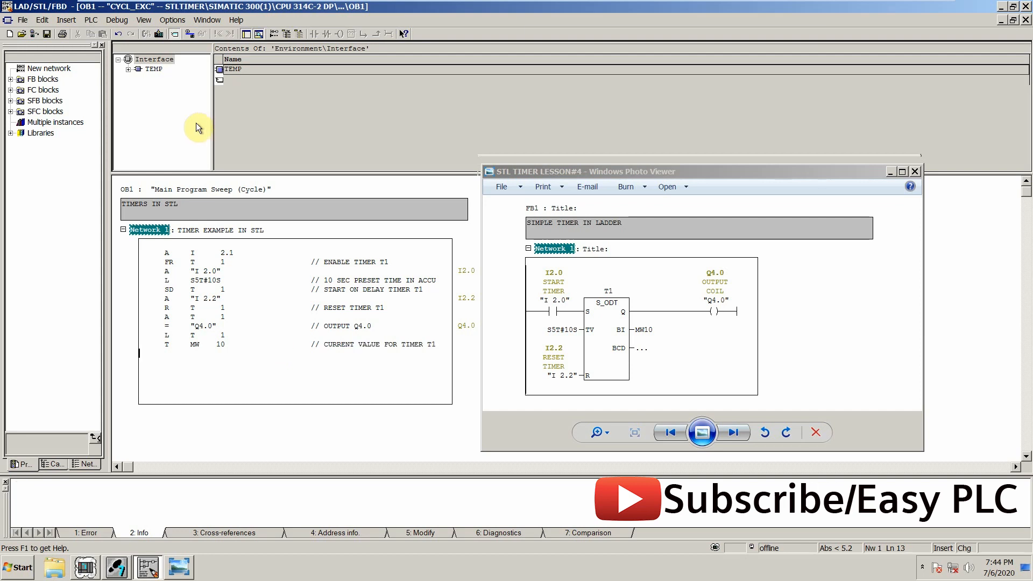
{"action": "mouse_move", "coordinate": [253, 251]}
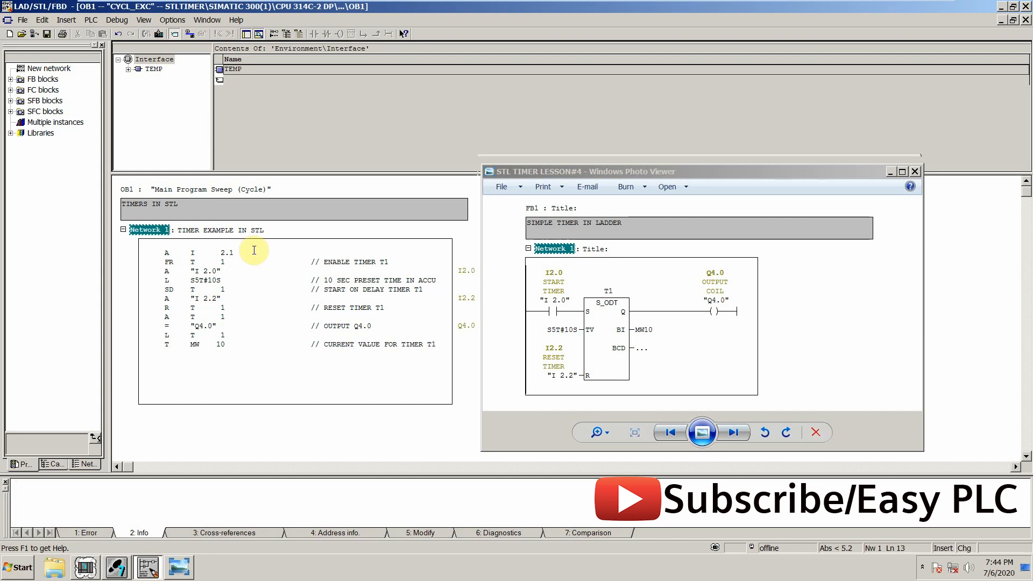
{"action": "mouse_move", "coordinate": [158, 34]}
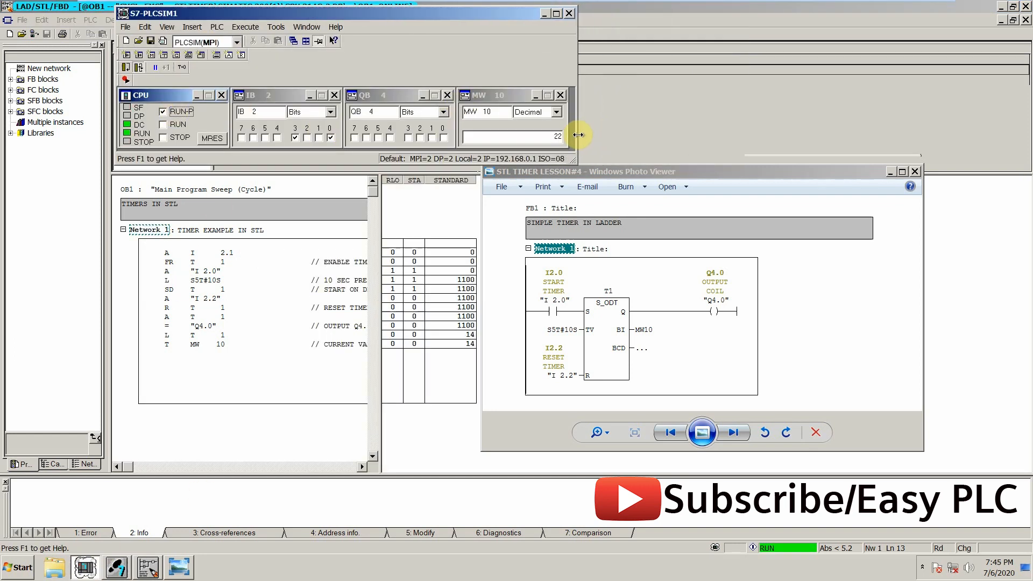
- Start the PLCSIM simulation with IB 2, QB 4 and MW 10 monitored
{"action": "left_click", "coordinate": [294, 139]}
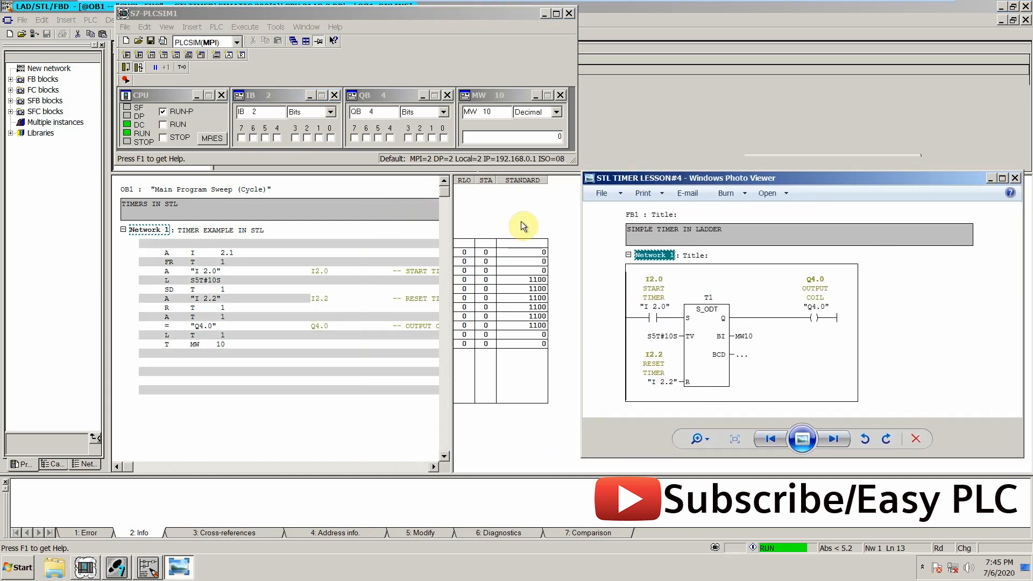
{"action": "mouse_move", "coordinate": [219, 309]}
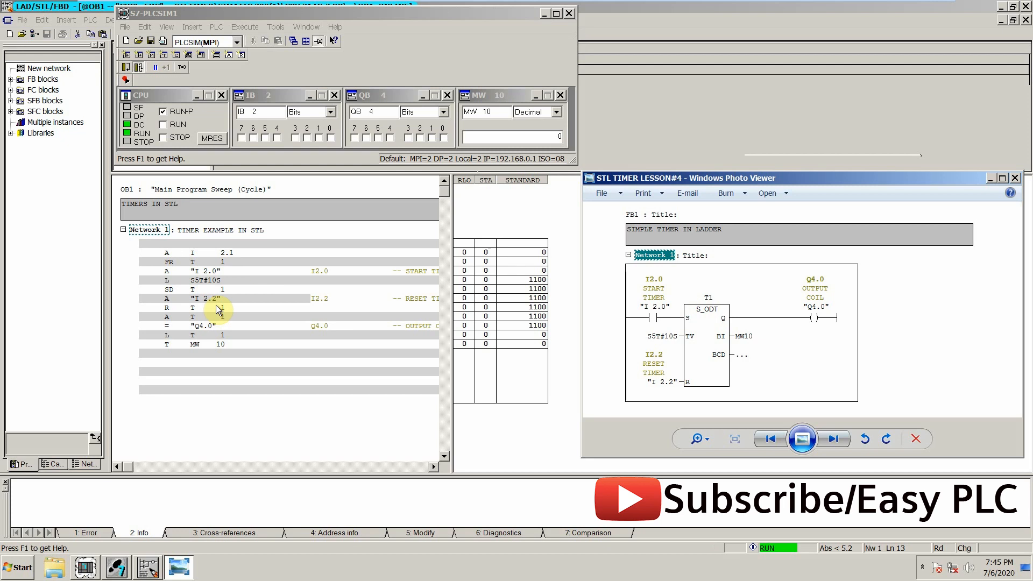
{"action": "mouse_move", "coordinate": [286, 257]}
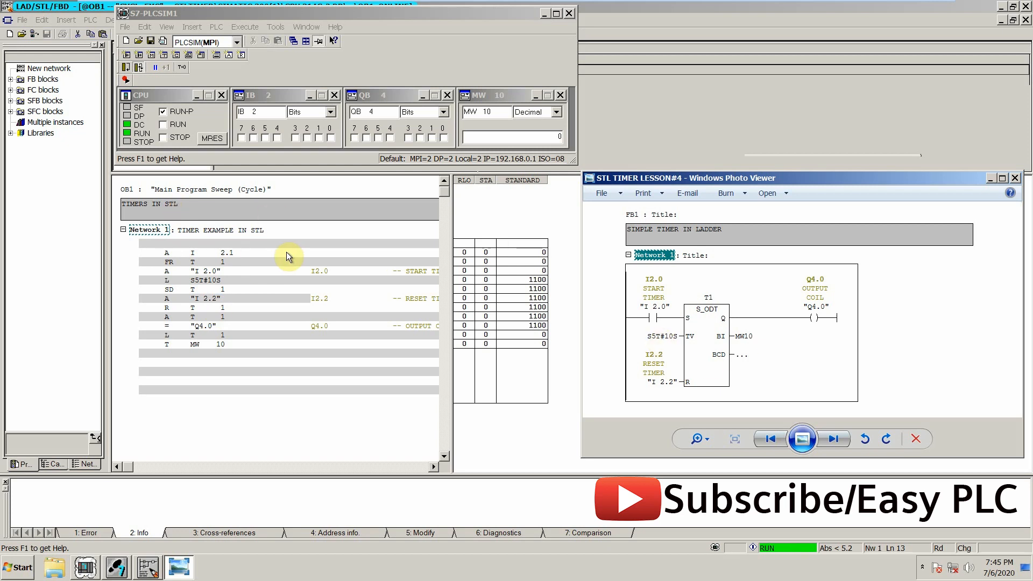
{"action": "mouse_move", "coordinate": [178, 260]}
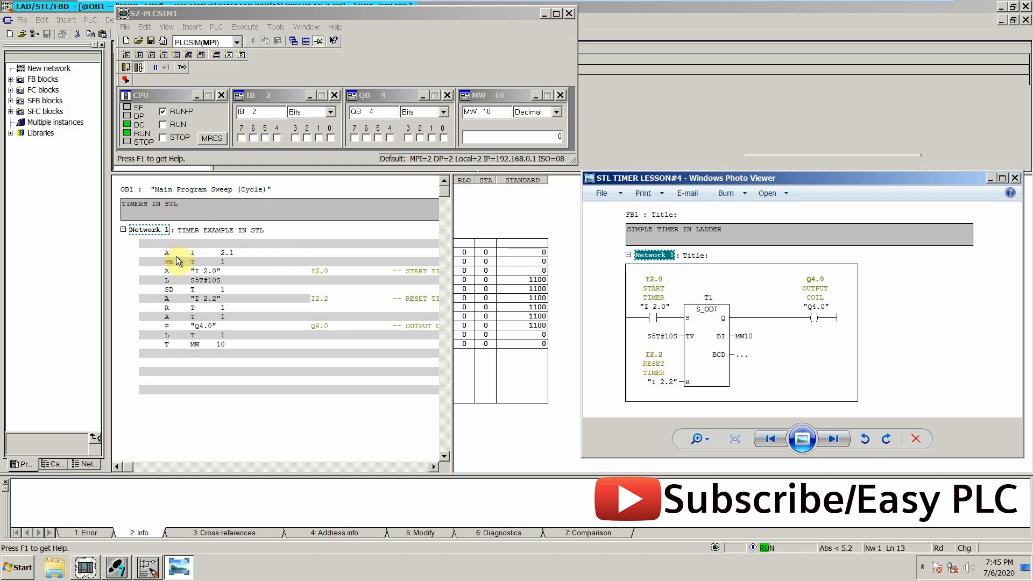
{"action": "mouse_move", "coordinate": [234, 253]}
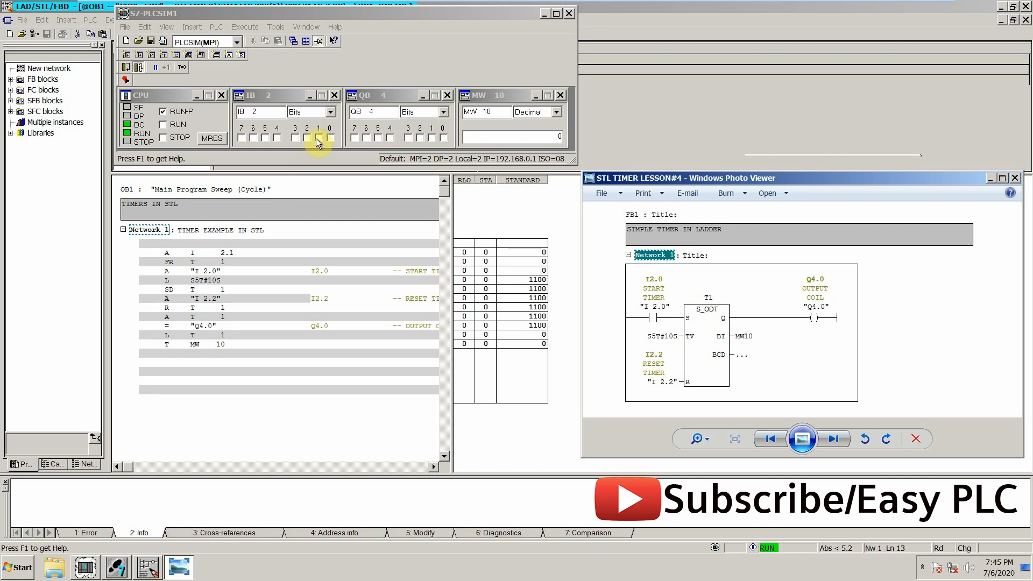
- Switch enable input I2.1 on until Q4.0 turns on, then off again
{"action": "left_click", "coordinate": [317, 138]}
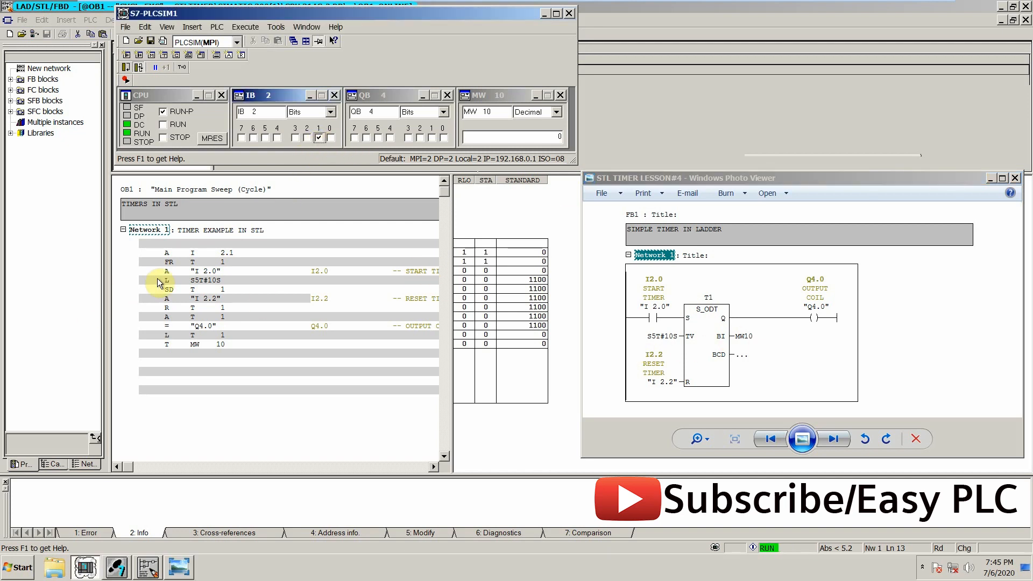
{"action": "mouse_move", "coordinate": [185, 280]}
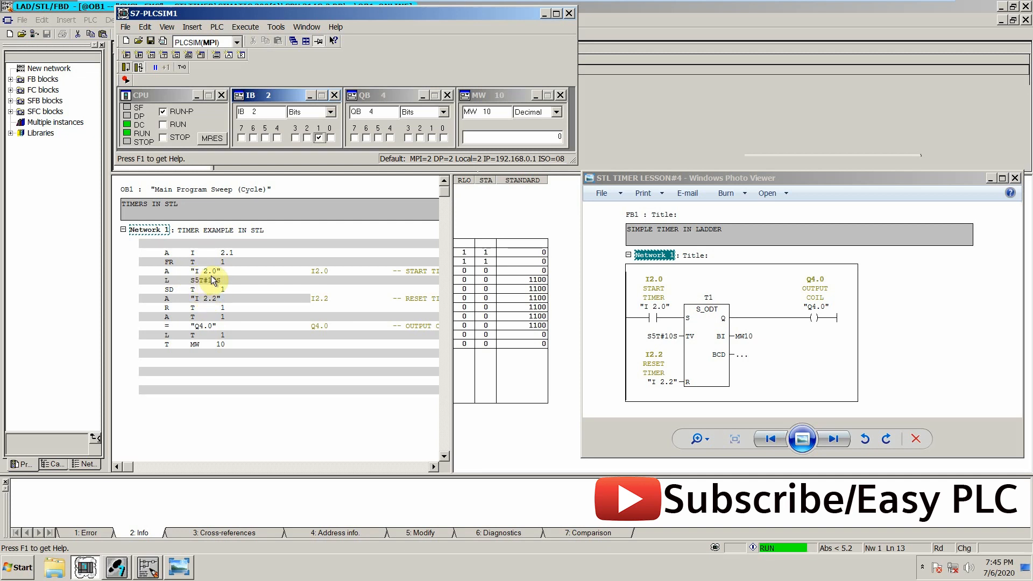
{"action": "mouse_move", "coordinate": [329, 141]}
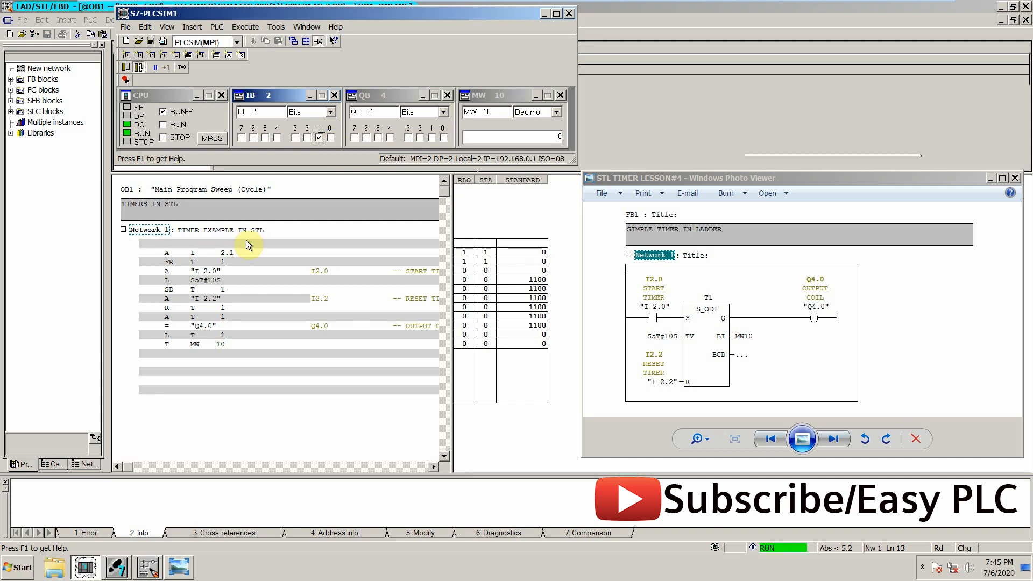
{"action": "mouse_move", "coordinate": [329, 143]}
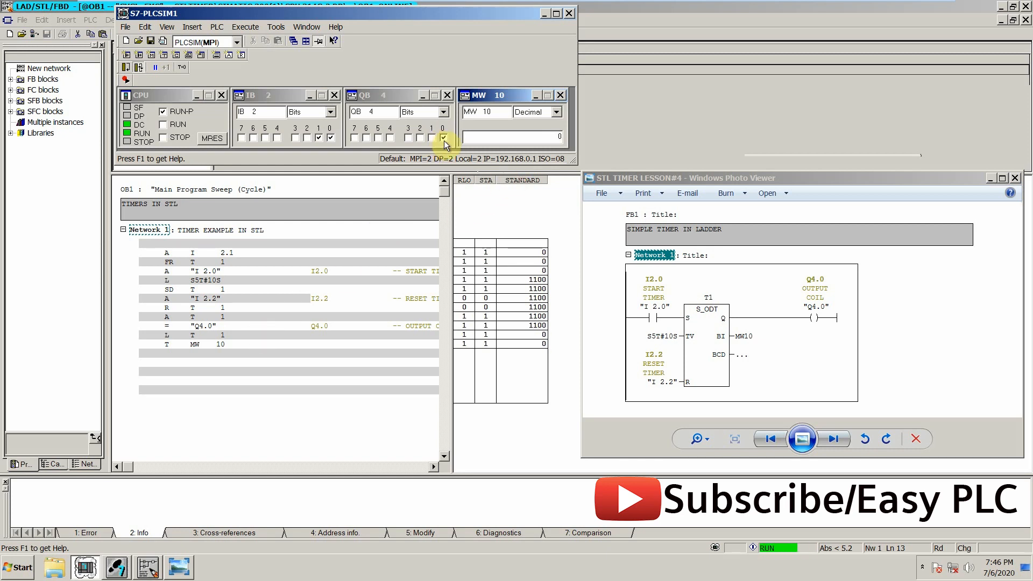
{"action": "left_click", "coordinate": [329, 137]}
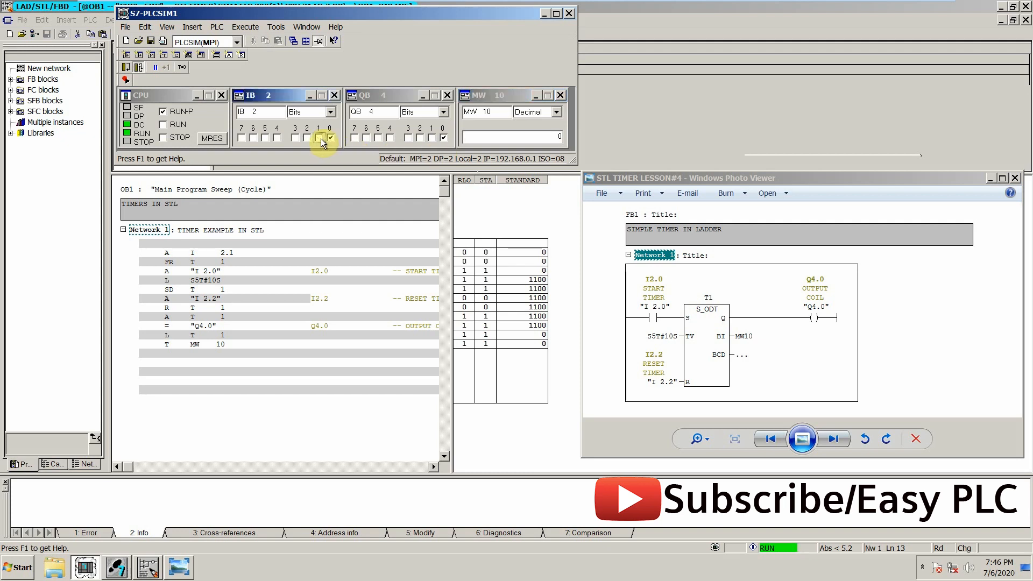
- Restart input I2.0, turn on enable I2.1, and pulse reset input I2.2
{"action": "left_click", "coordinate": [329, 138]}
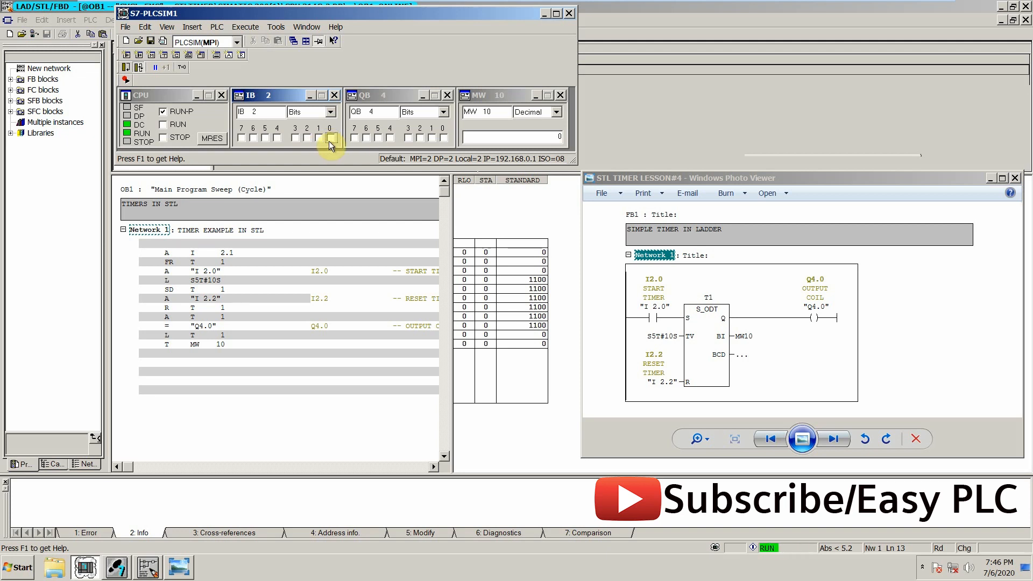
{"action": "left_click", "coordinate": [329, 138]}
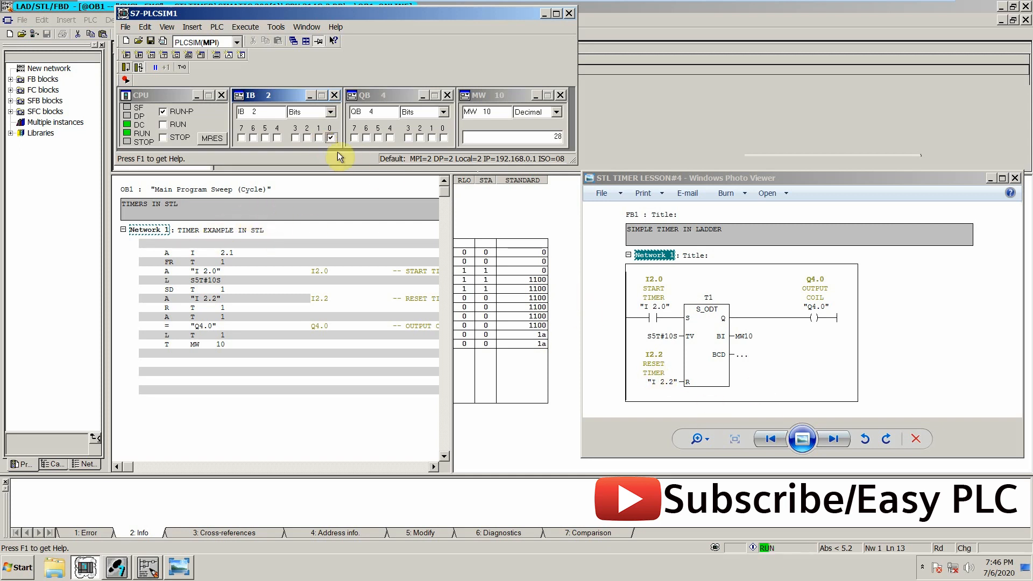
{"action": "left_click", "coordinate": [306, 137]}
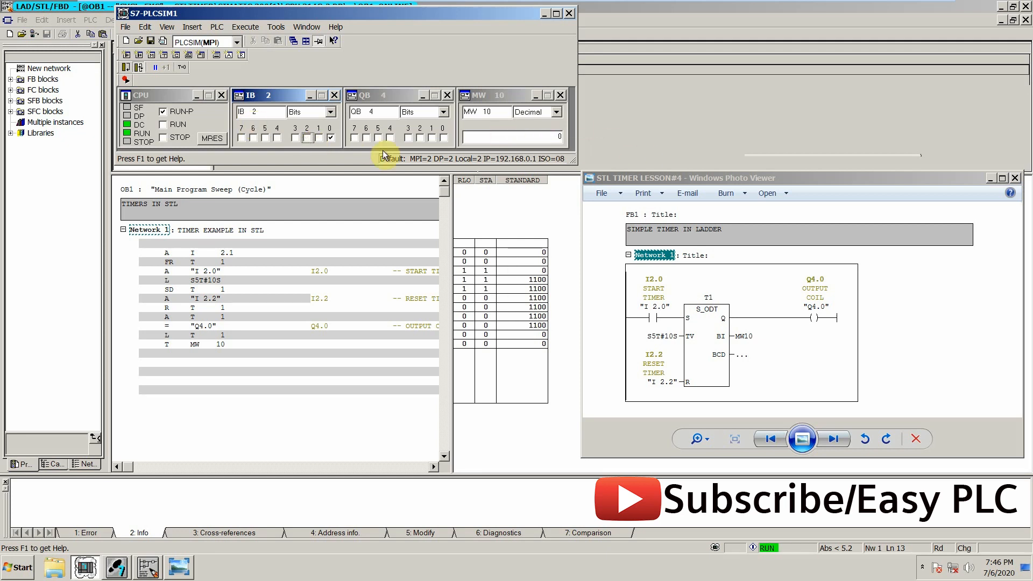
{"action": "left_click", "coordinate": [318, 137]}
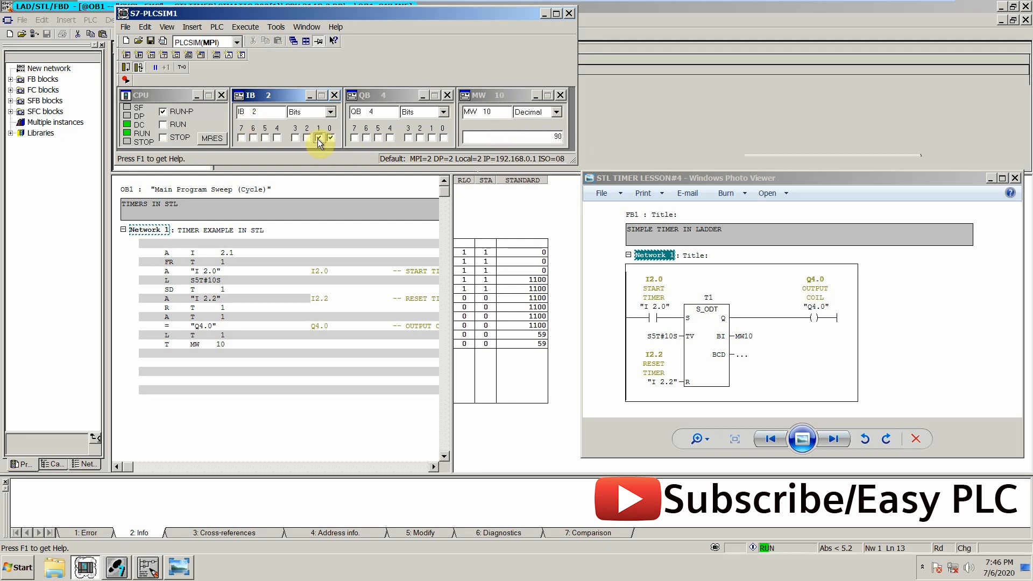
{"action": "left_click", "coordinate": [306, 138]}
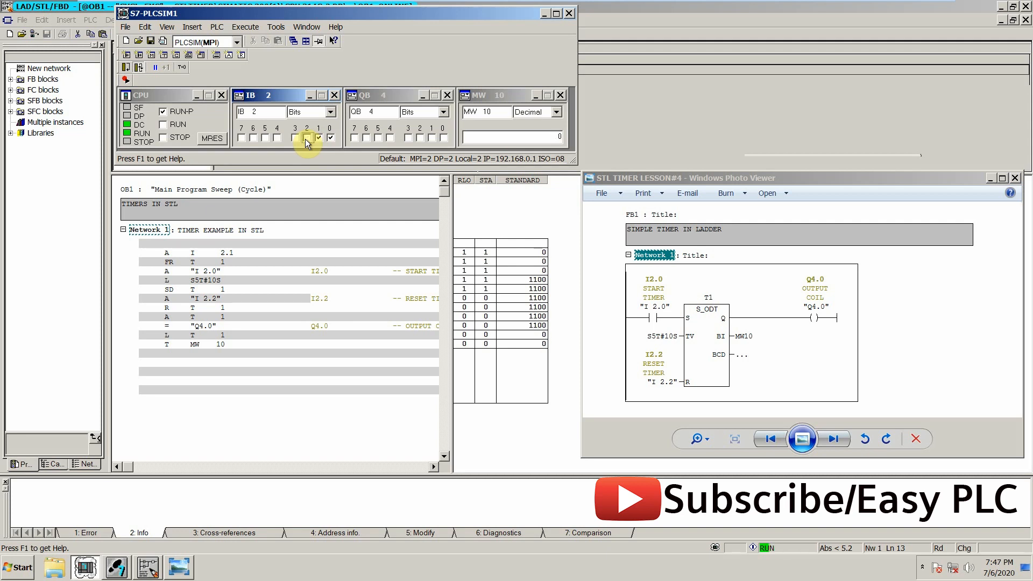
{"action": "left_click", "coordinate": [318, 138]}
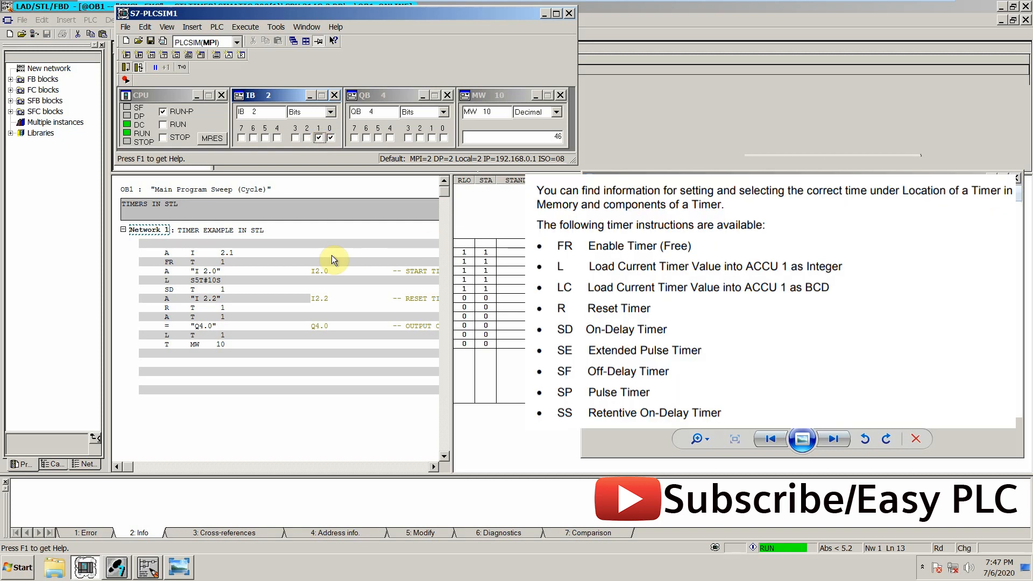
{"action": "mouse_move", "coordinate": [380, 247]}
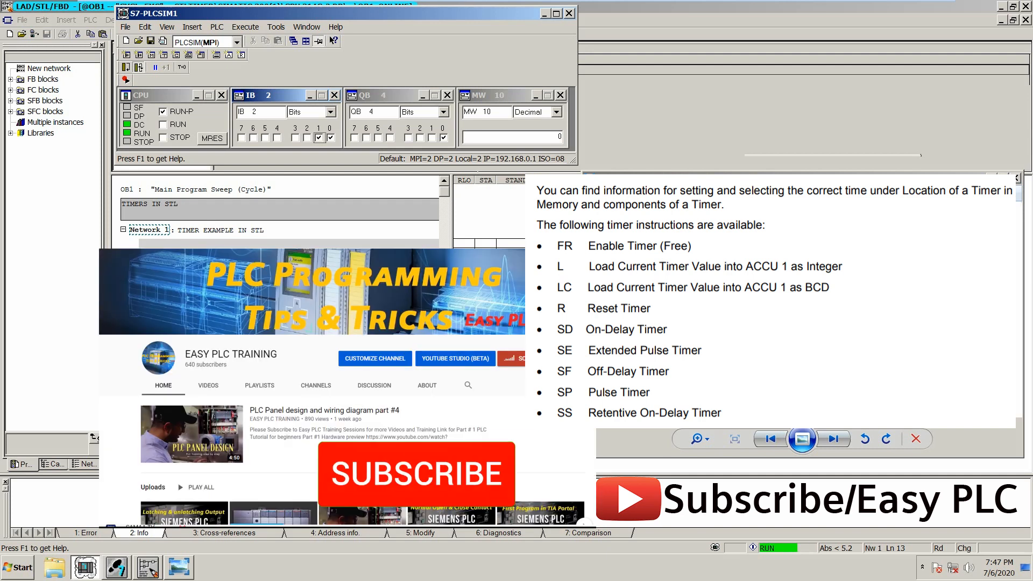
- Advance Photo Viewer to the picture listing timer instructions FR, L, LC, R, SD, SE, SF, SP, SS
{"action": "left_click", "coordinate": [414, 473]}
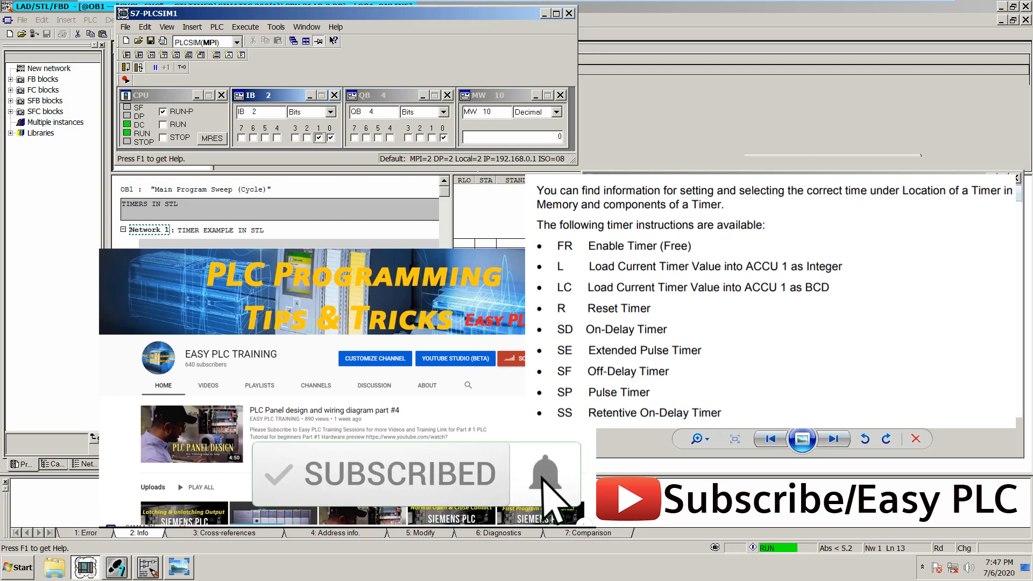